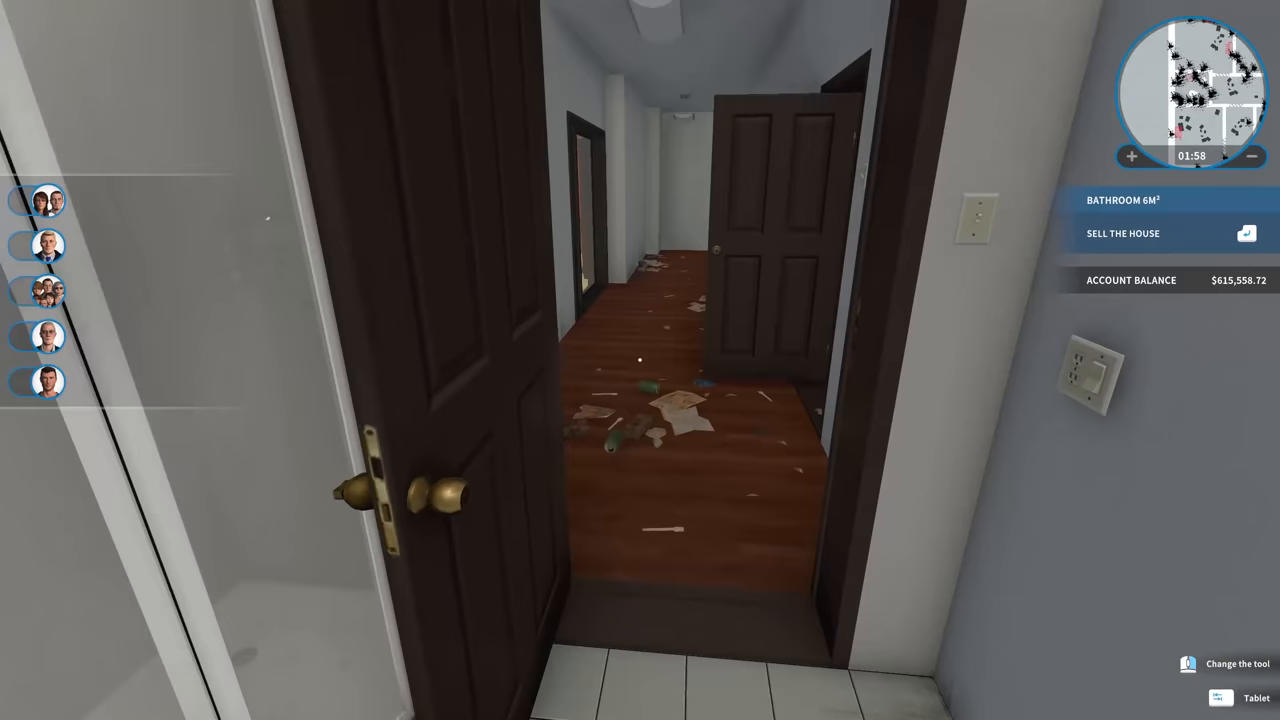
mouse_move(640, 360)
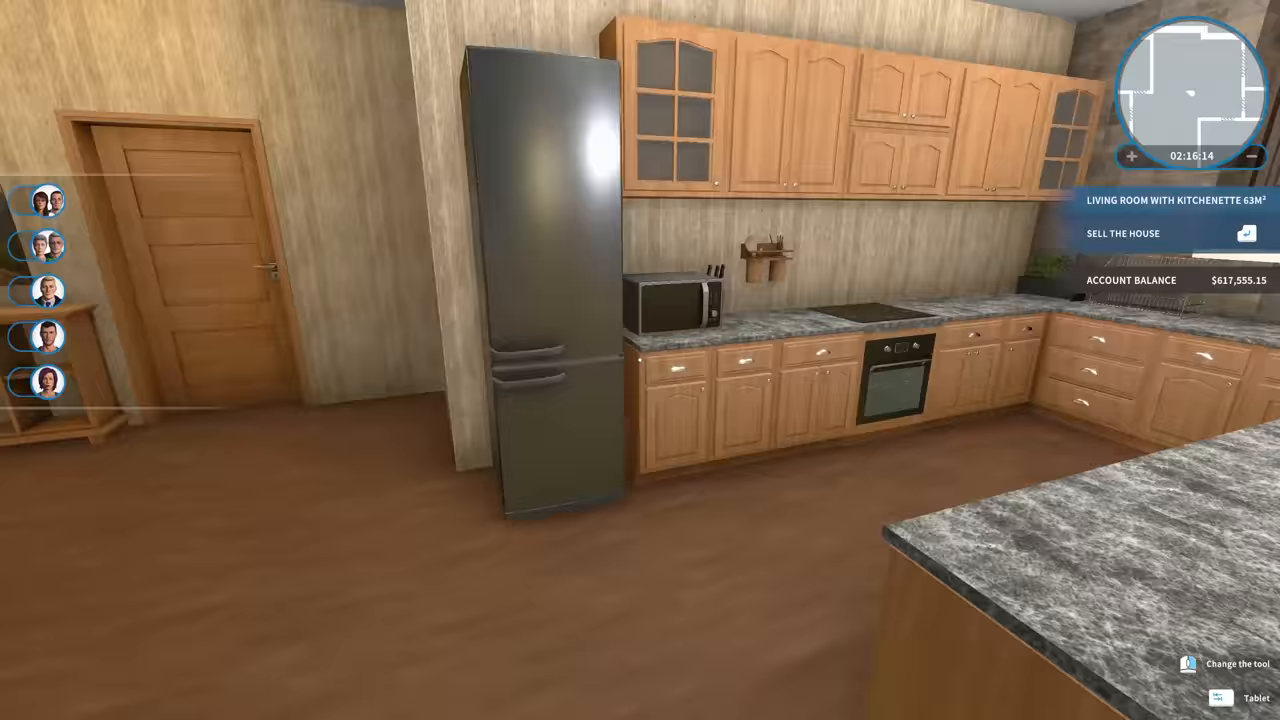
mouse_move(640, 360)
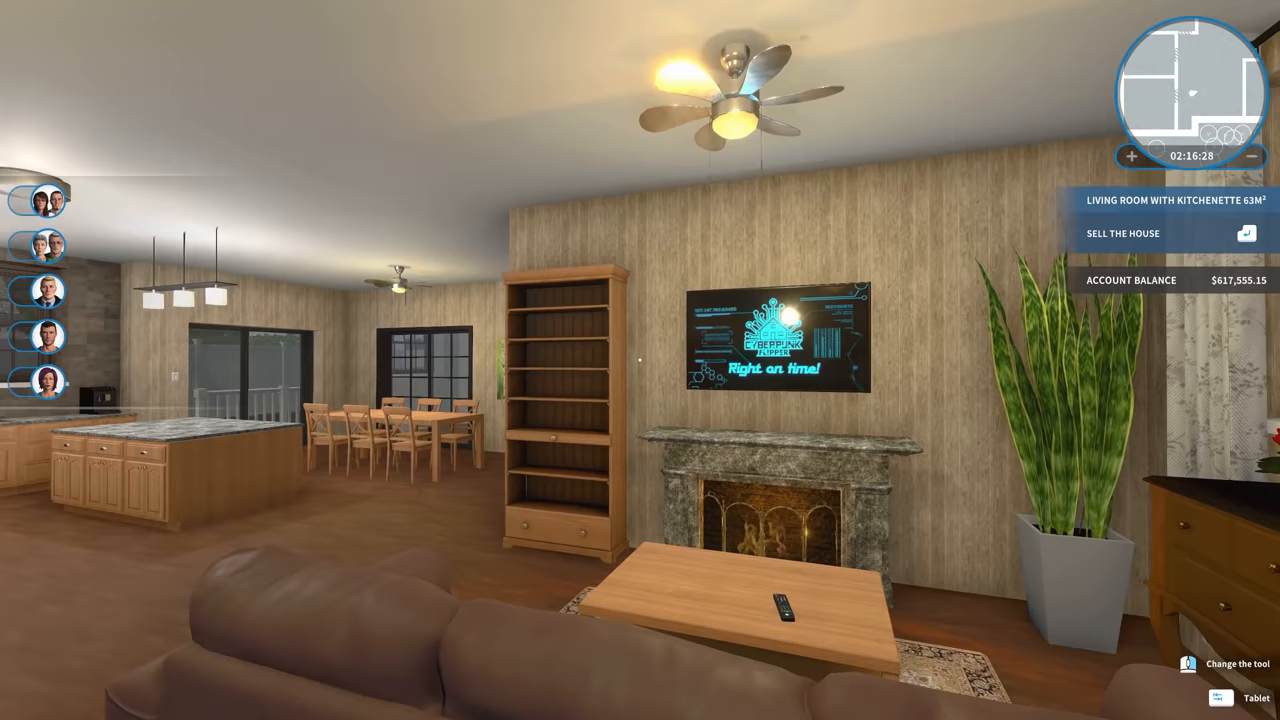
mouse_move(640, 360)
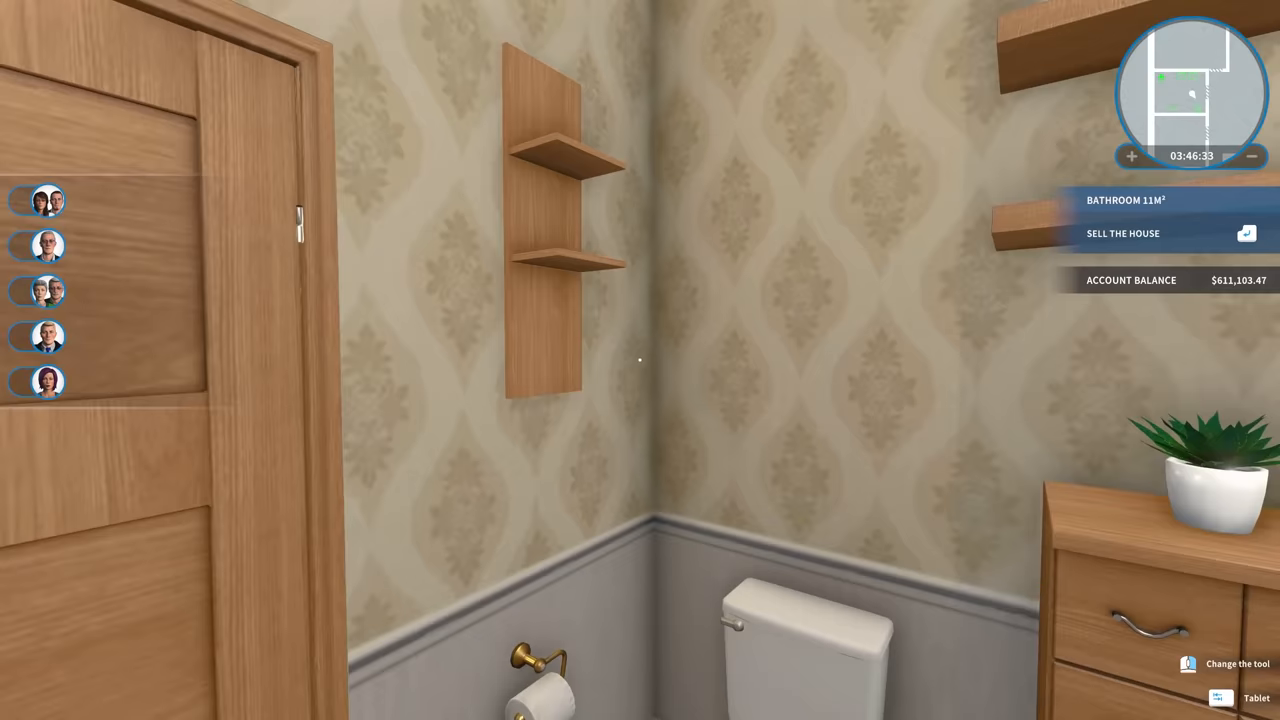
mouse_move(640, 360)
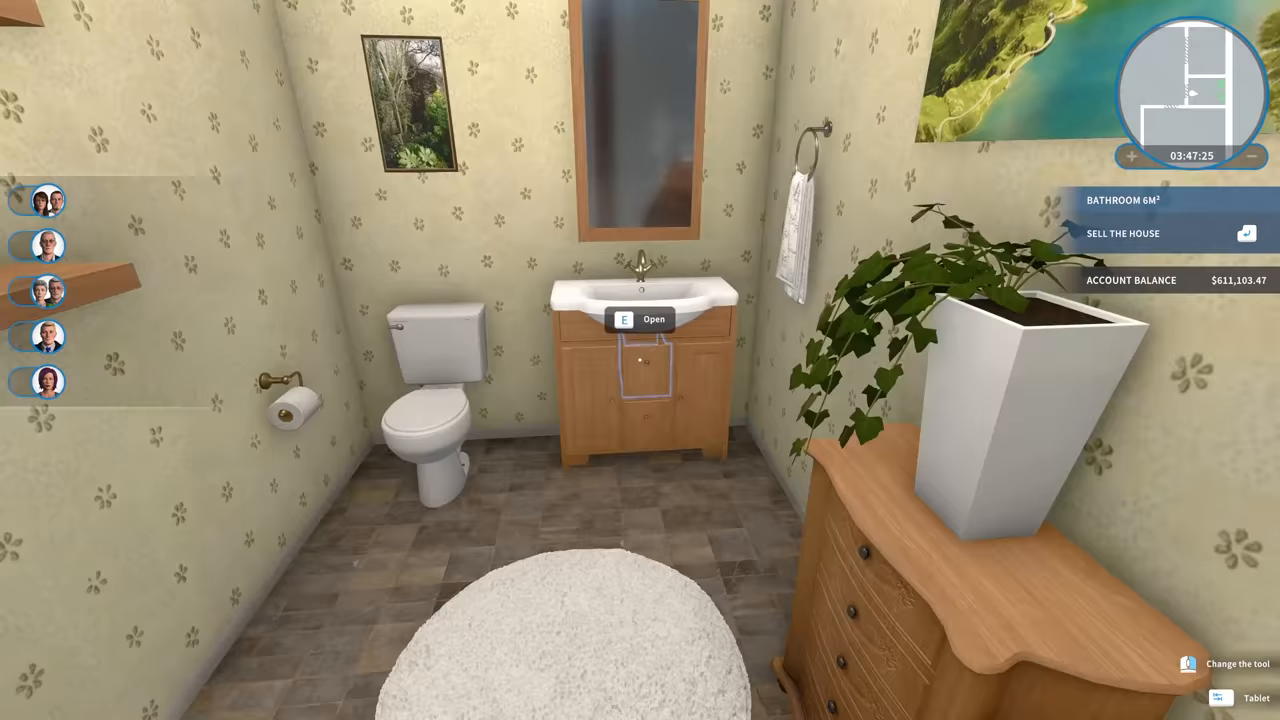
mouse_move(640, 360)
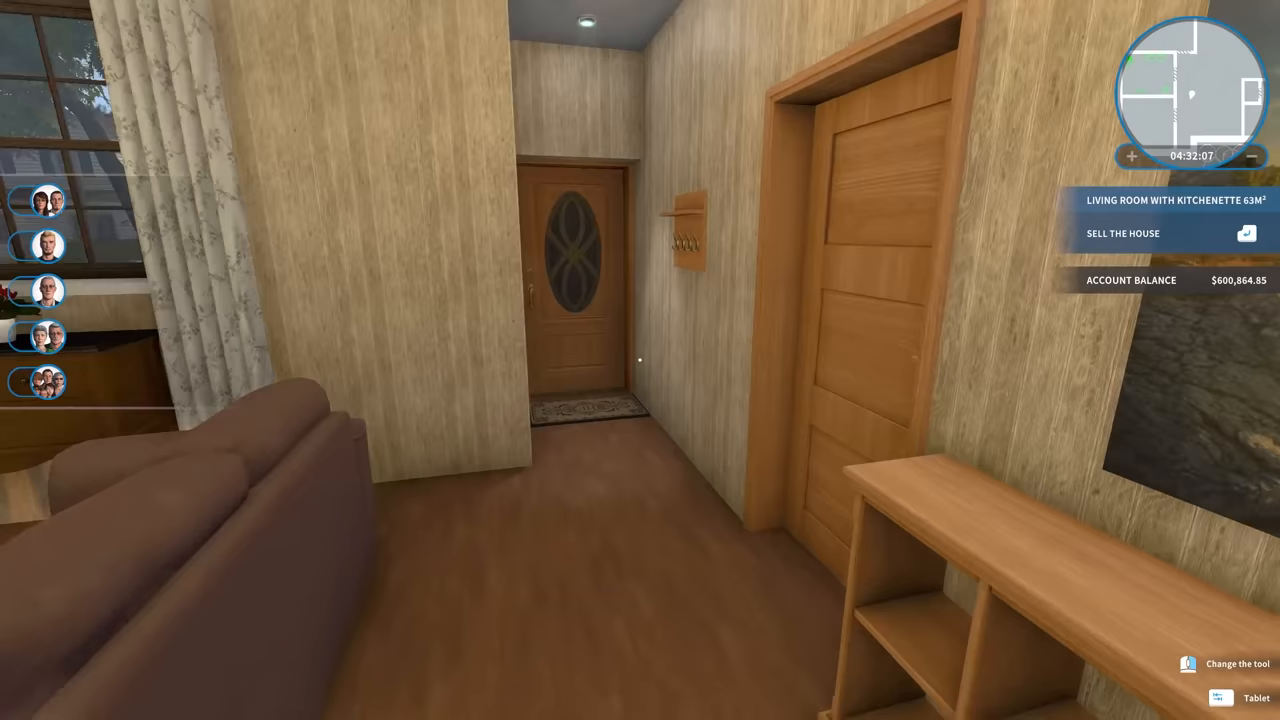
Browse the store's Walls category listing wall panel packs at $69.84
click(1220, 696)
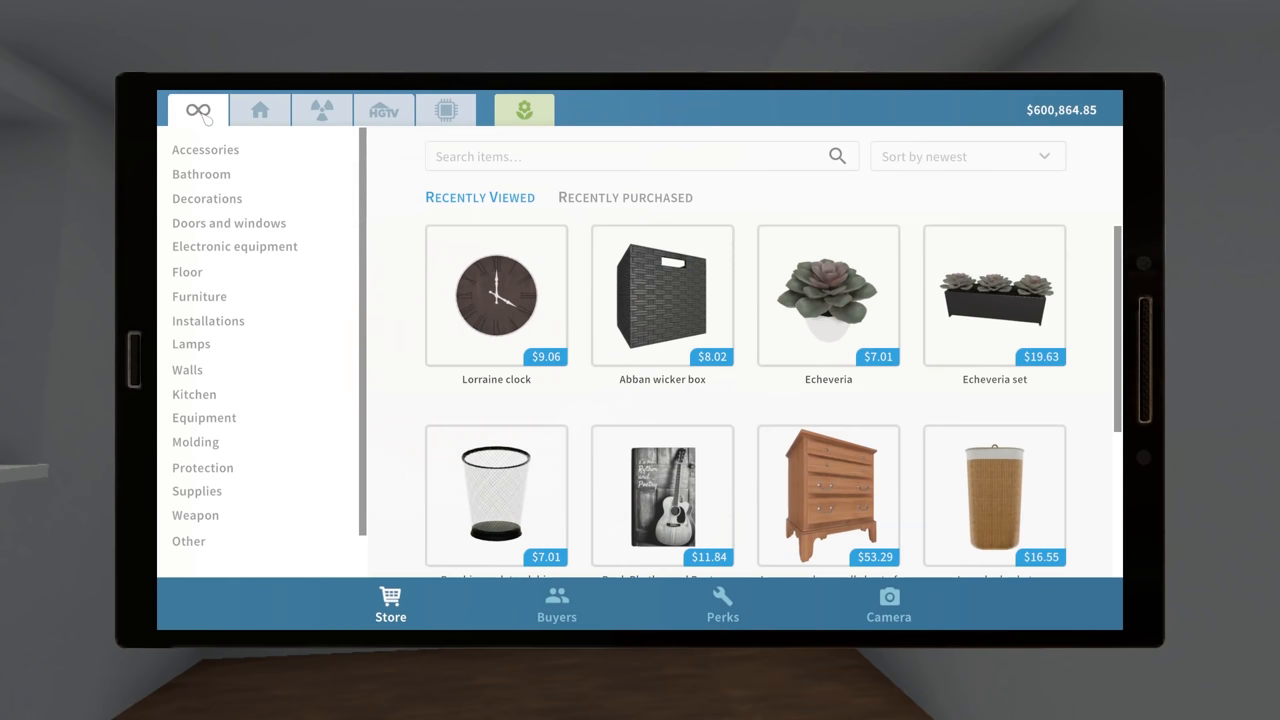
click(192, 344)
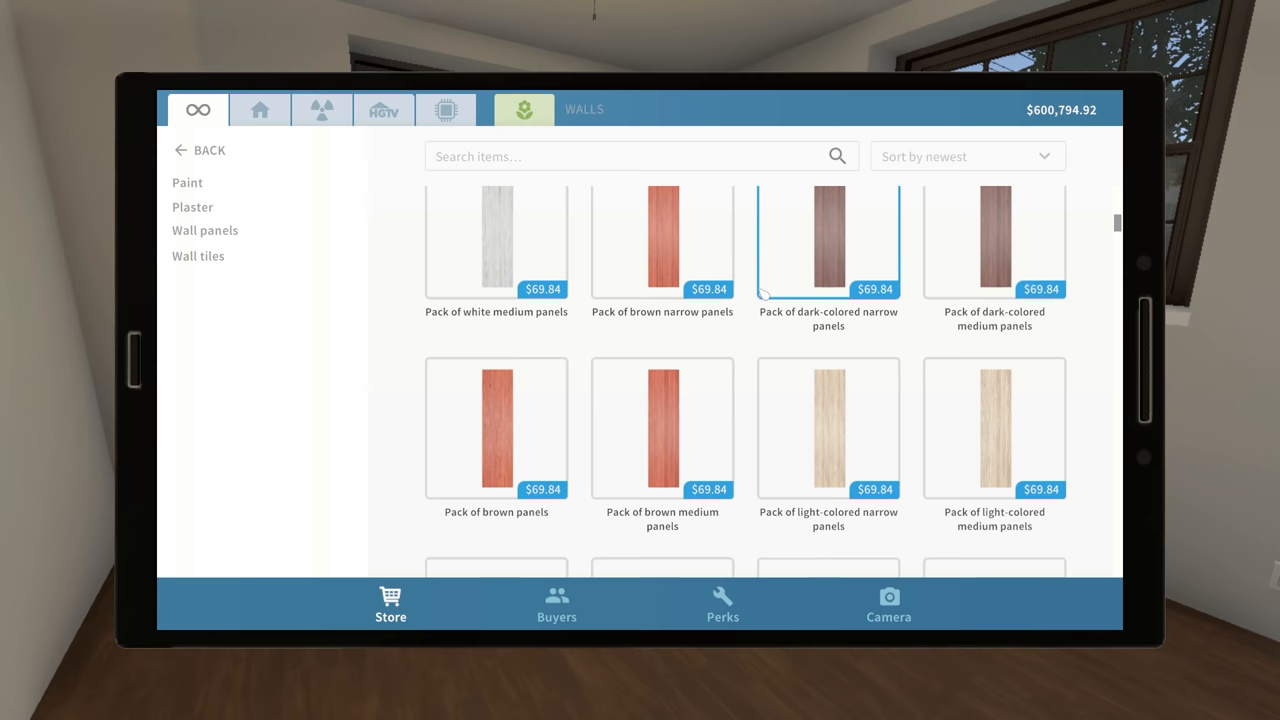
Buy the Zebrawood wall panel pack and set it down on the small room's floor
click(204, 230)
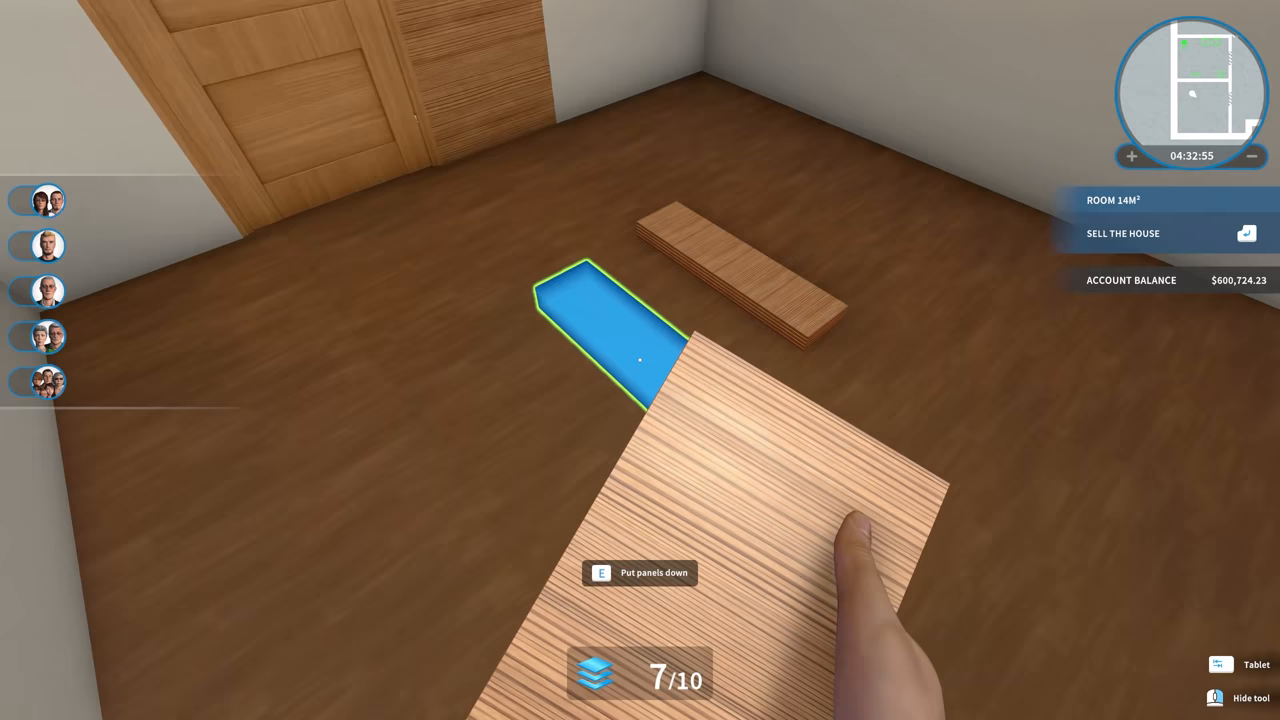
click(1220, 664)
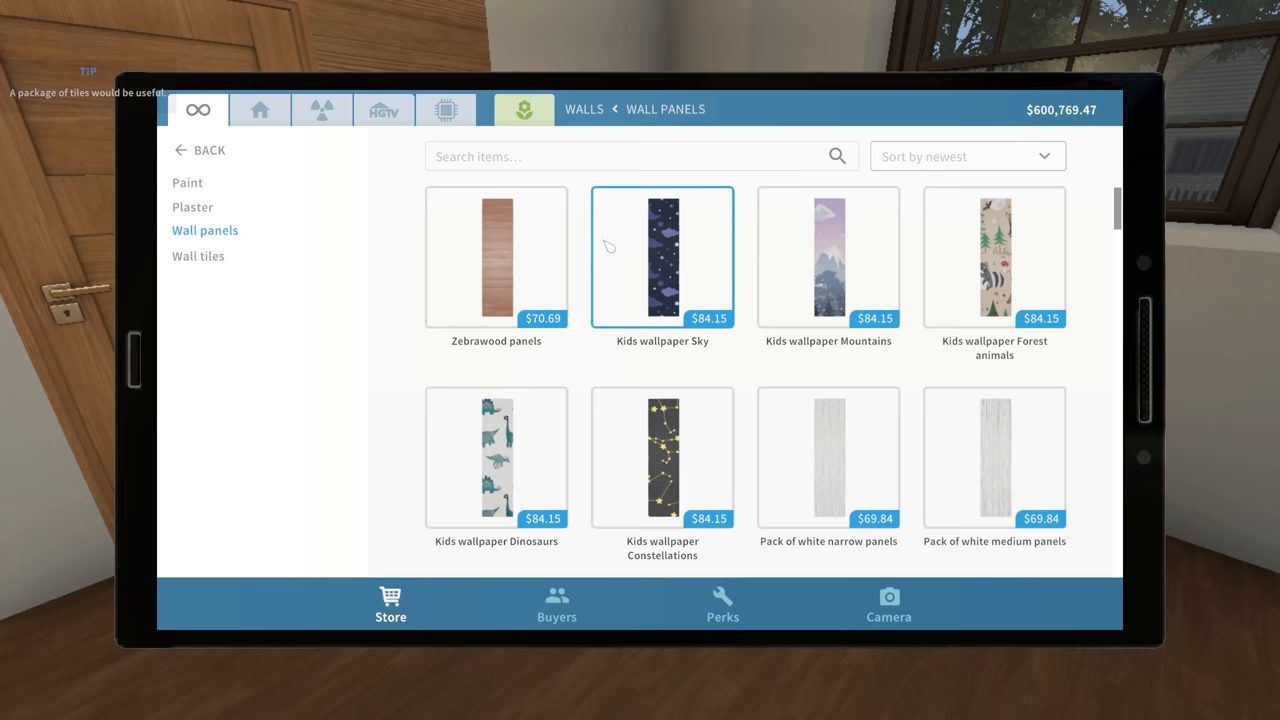
Panel the wall beside the door and the next wall with Zebrawood panels
scroll(down, 3)
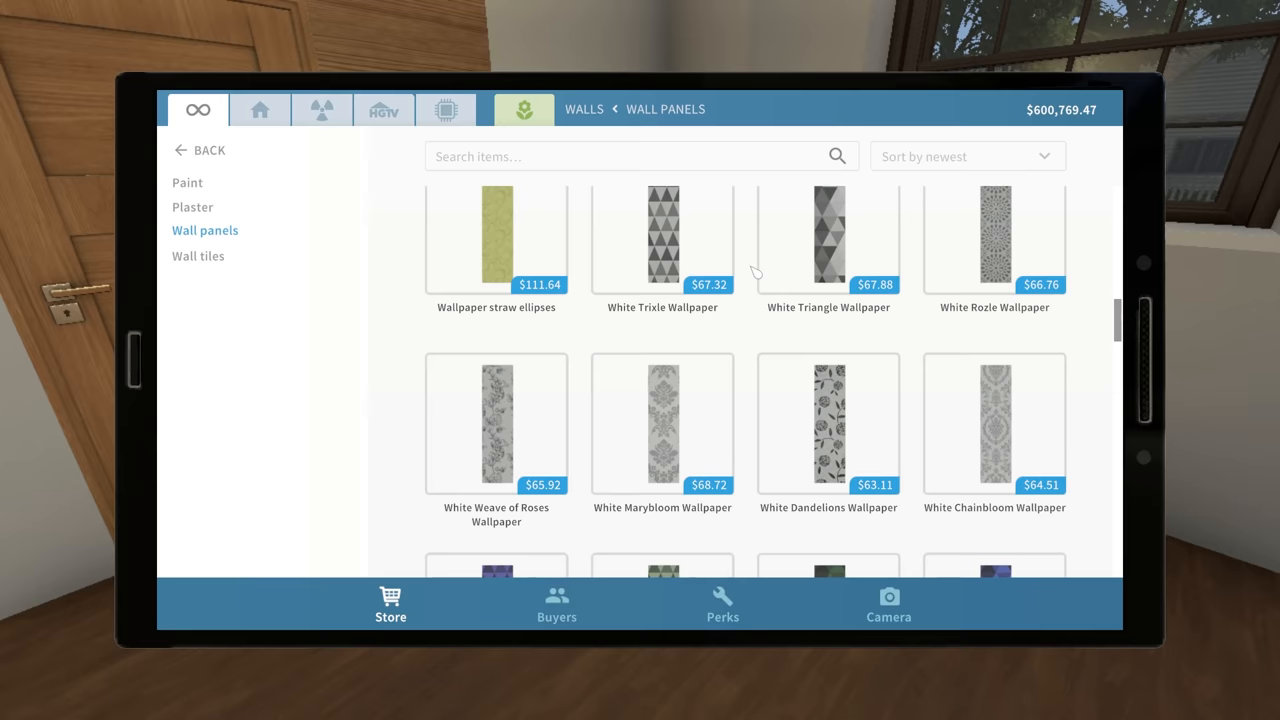
scroll(down, 3)
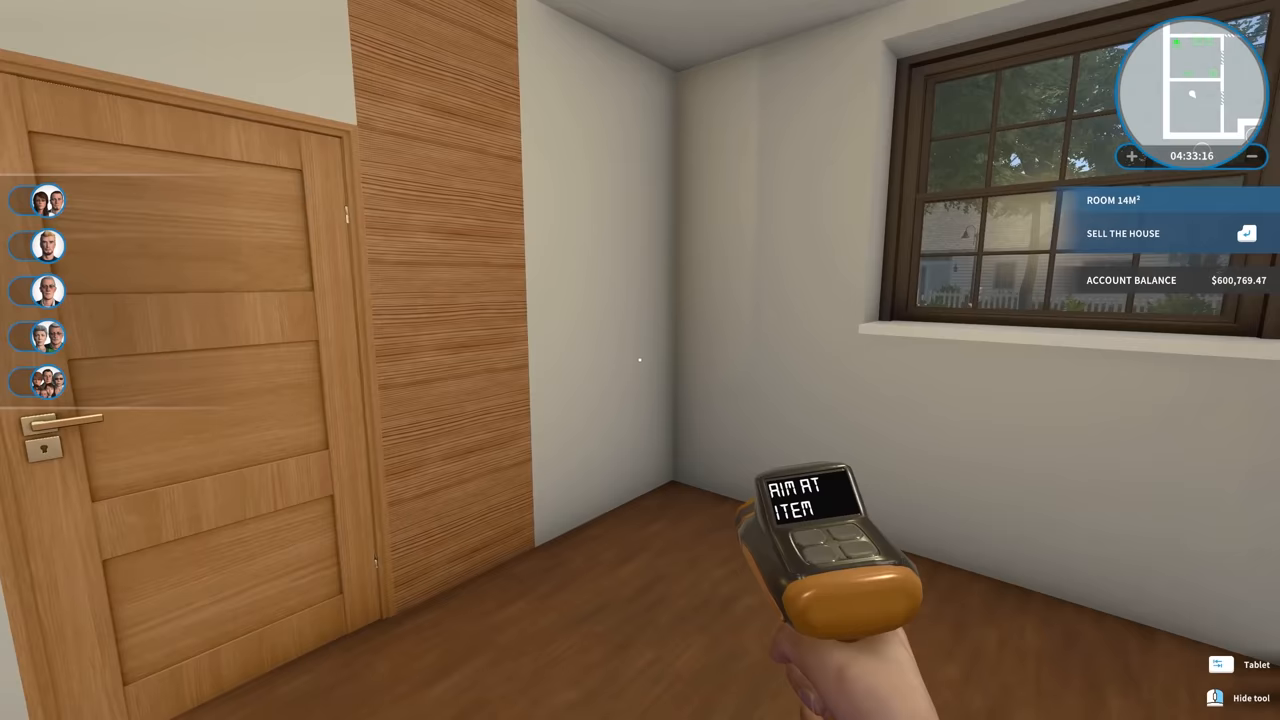
click(1256, 664)
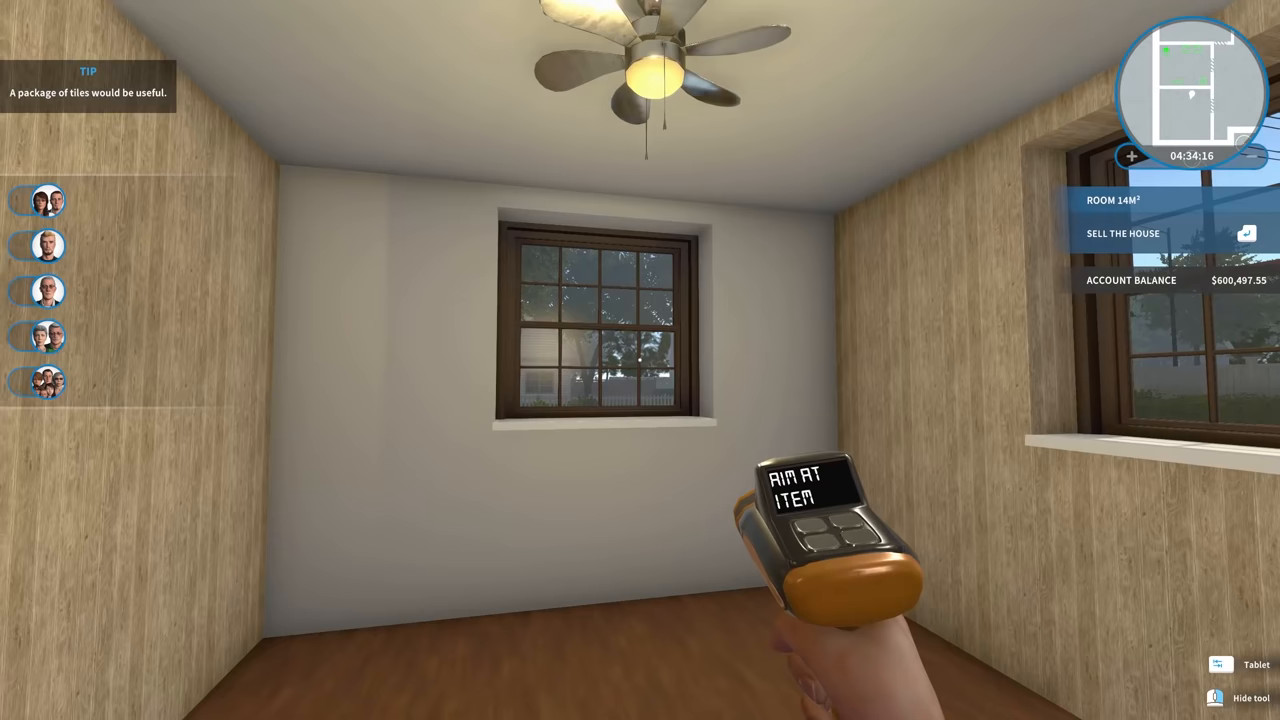
click(1256, 664)
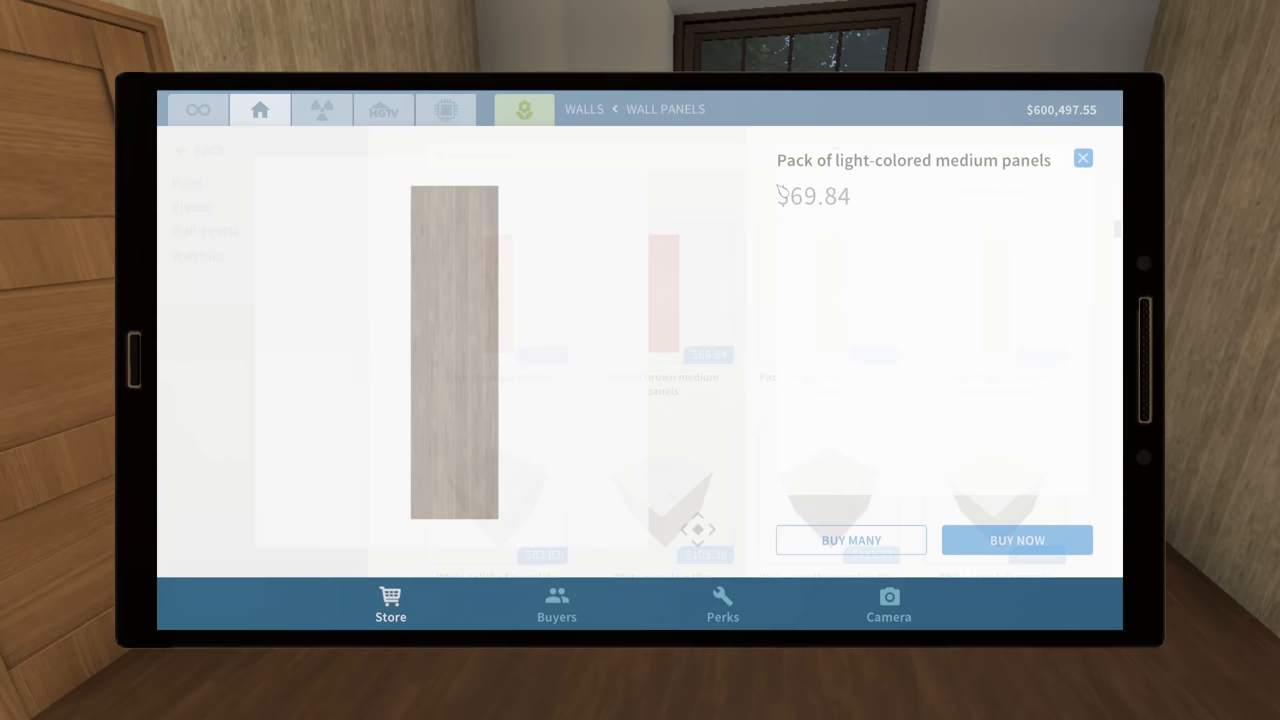
Buy the pack of light-colored medium wall panels
click(1082, 158)
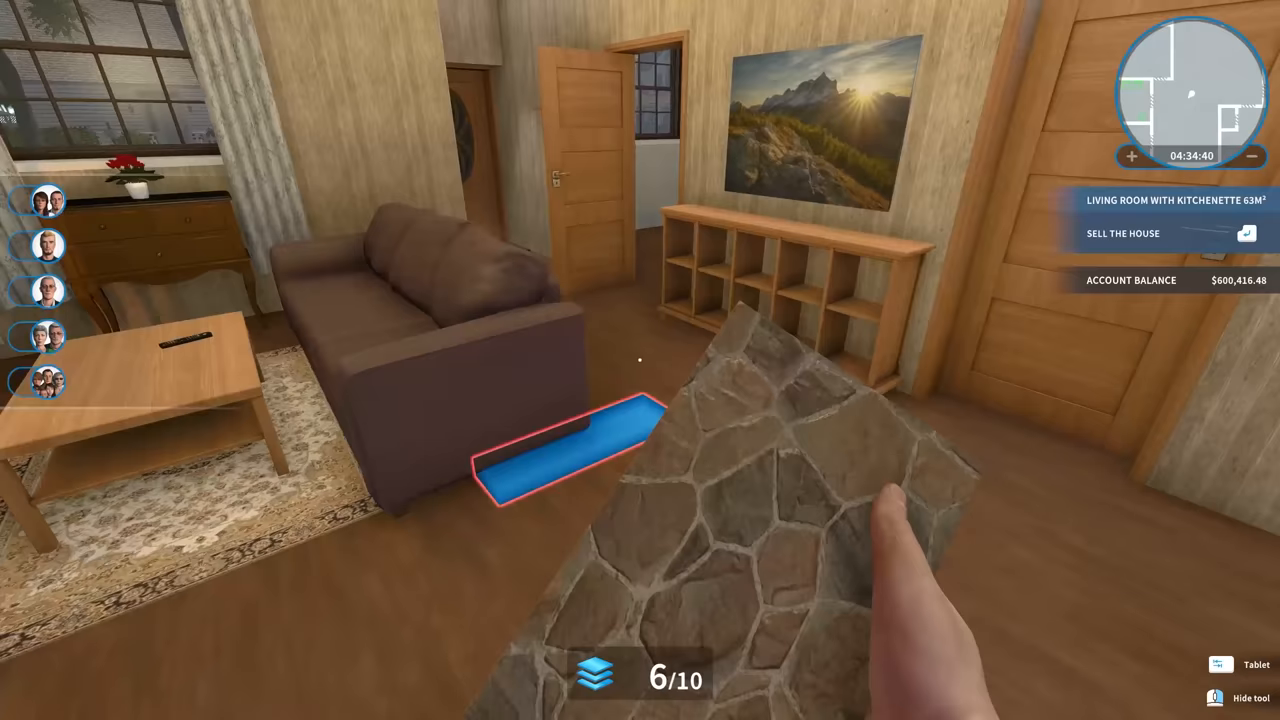
Clad a bedroom wall with stone tiles and panel the wall above the window
click(1256, 664)
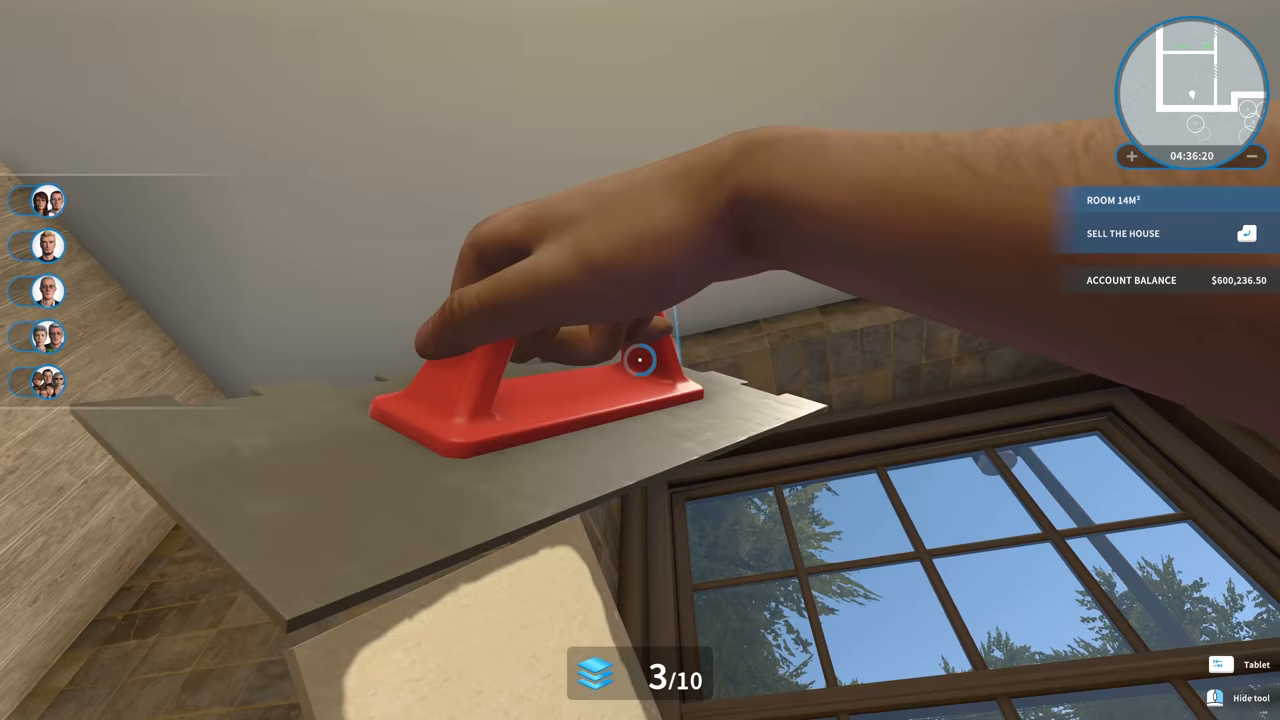
click(640, 360)
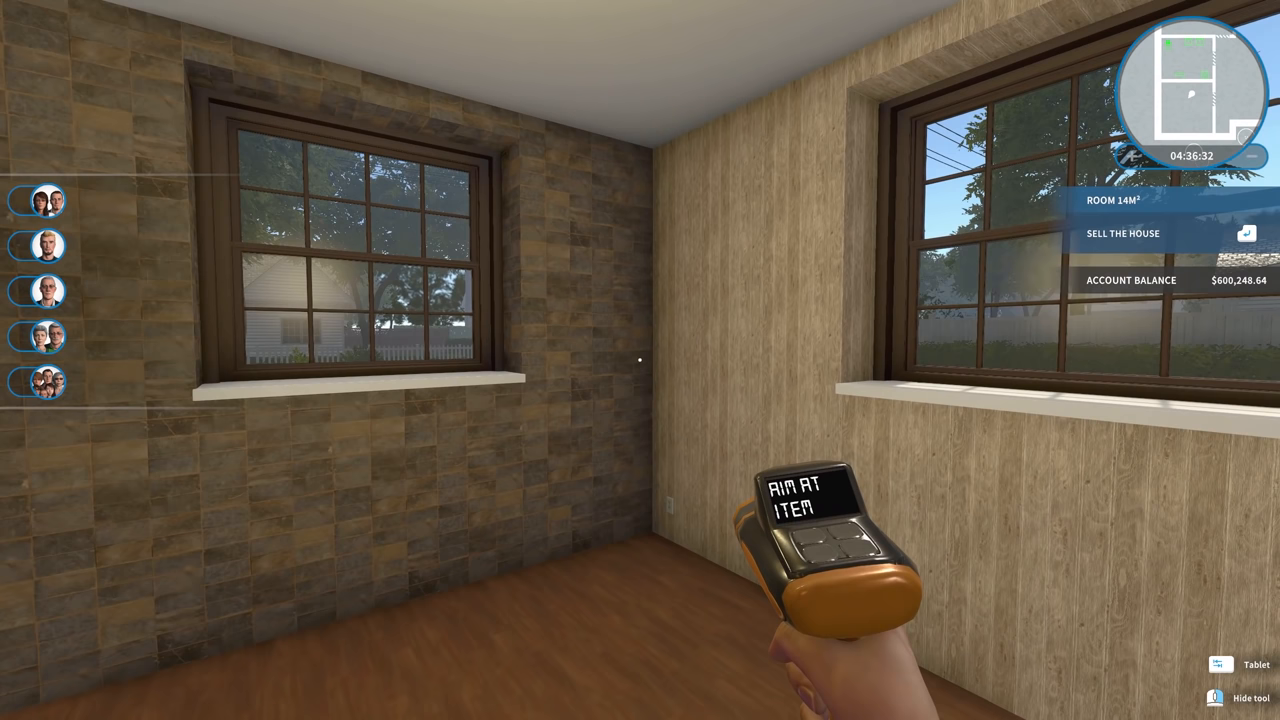
Filter the store to Doors and windows, then Curtains and blinds
click(1244, 664)
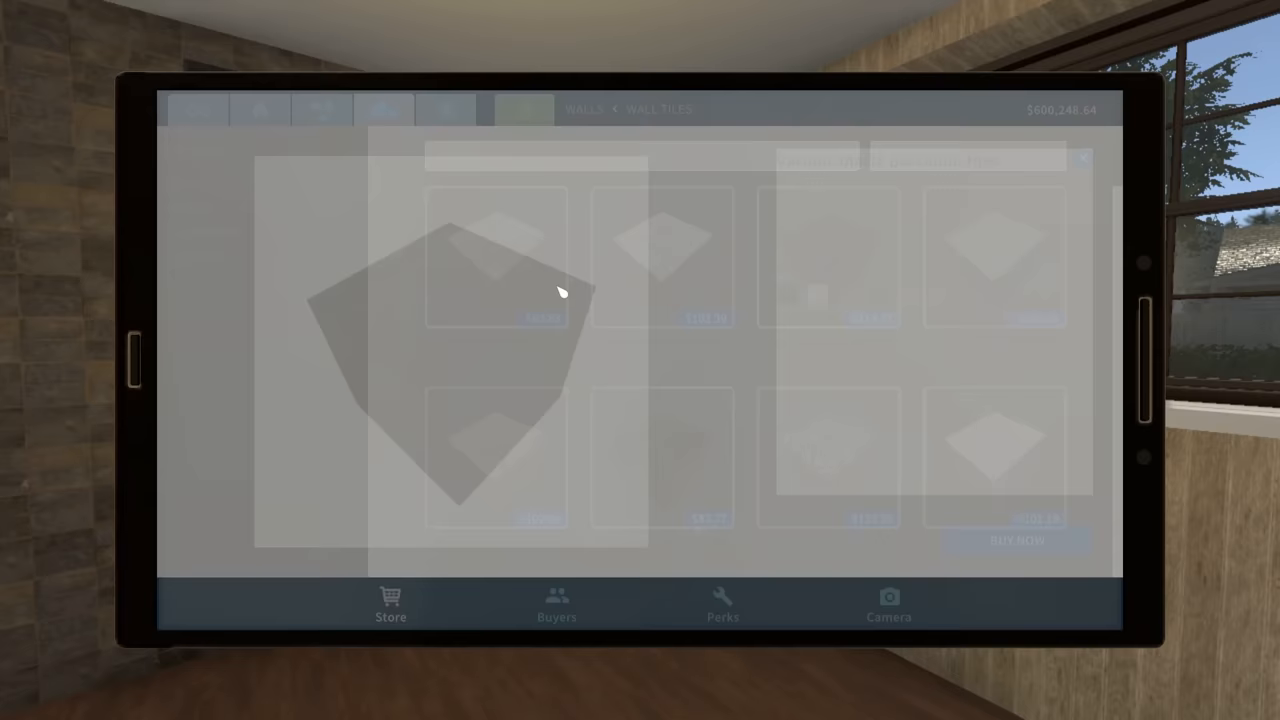
click(524, 108)
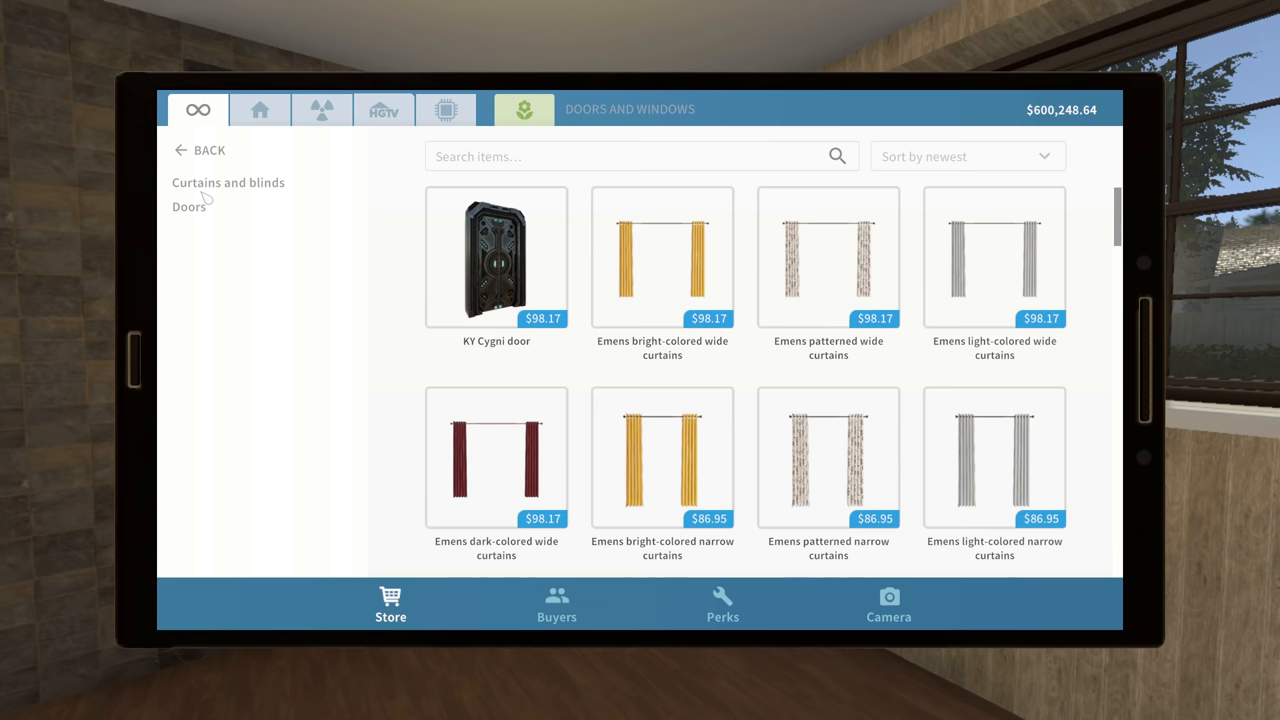
click(828, 456)
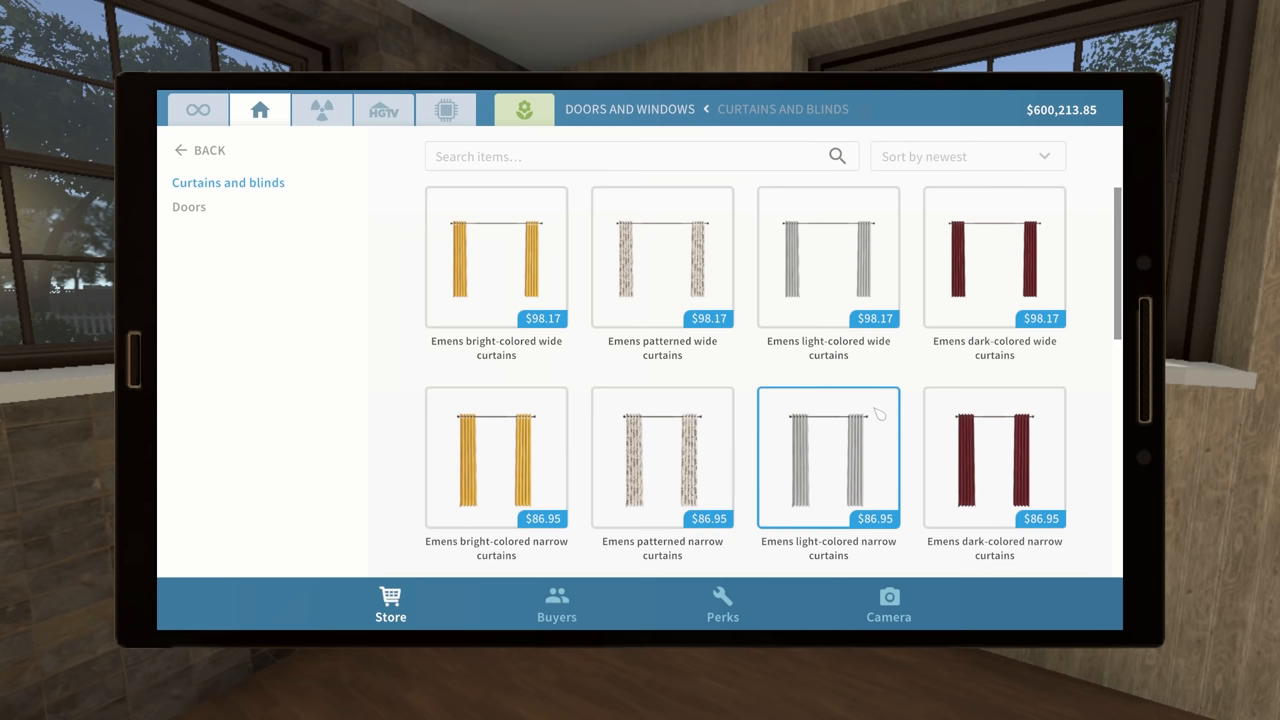
Buy the Emens dark-colored narrow curtains in Black for the bedroom windows
scroll(down, 3)
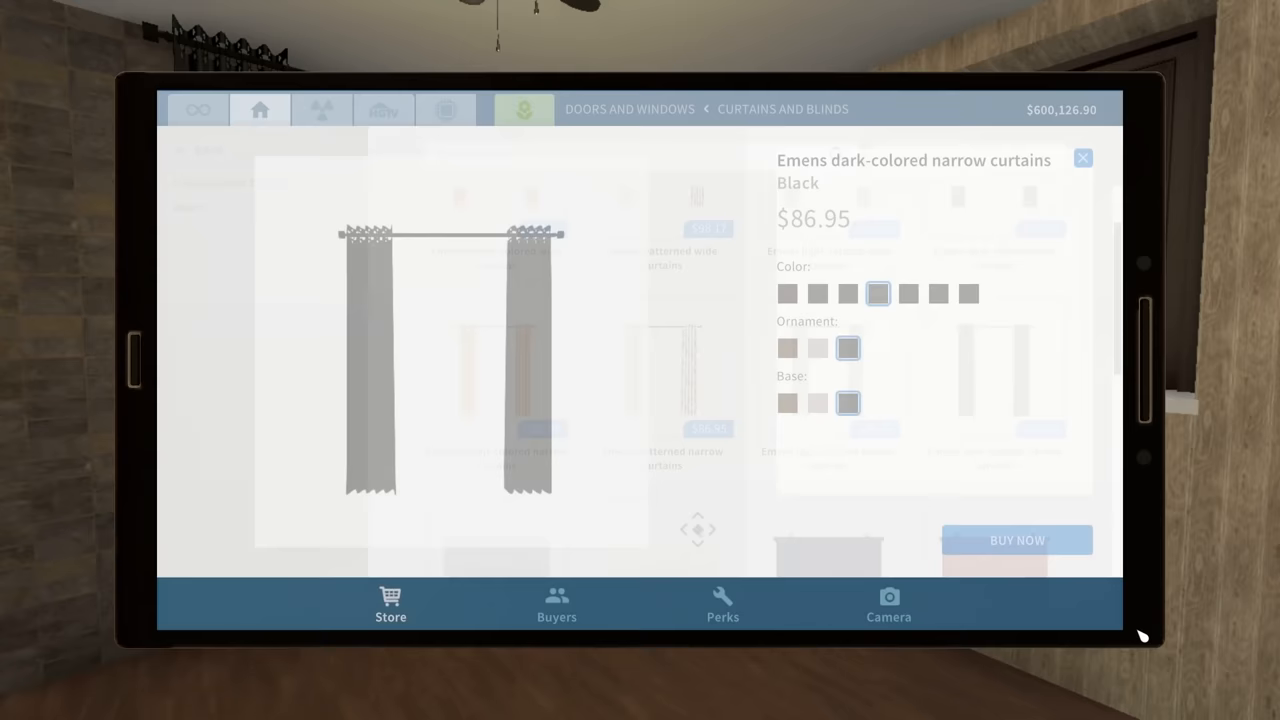
click(1016, 540)
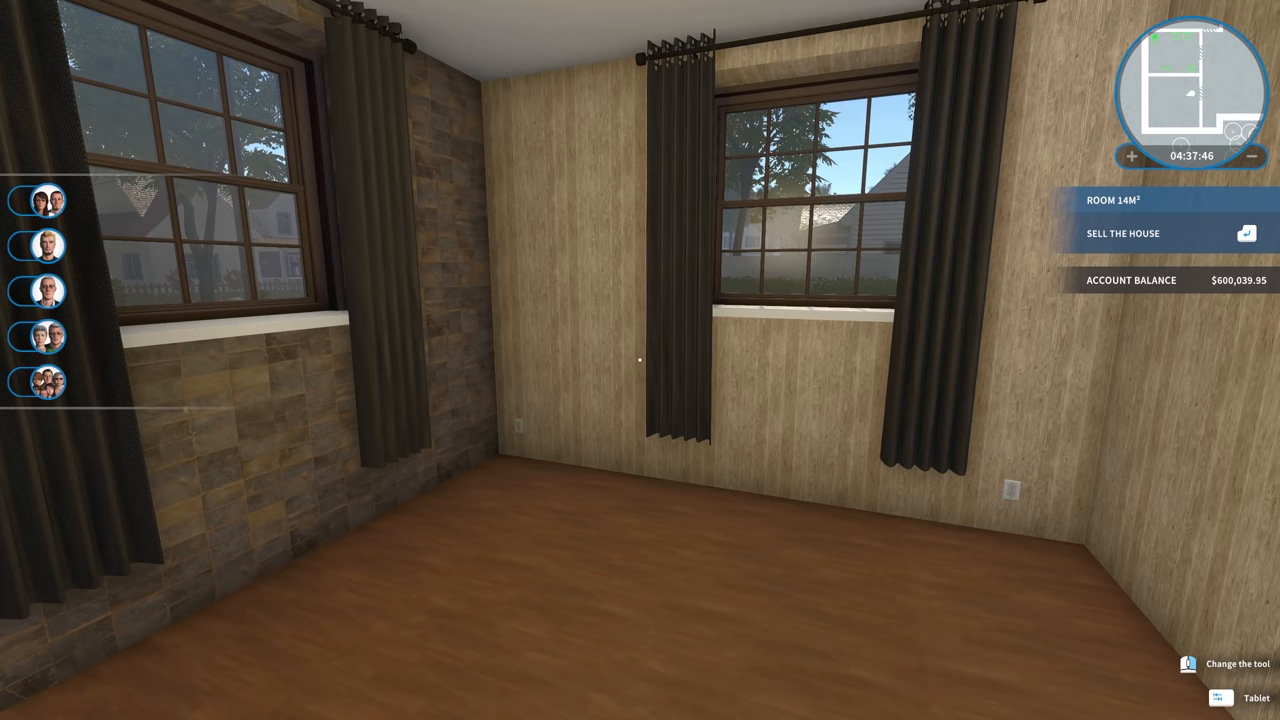
mouse_move(640, 360)
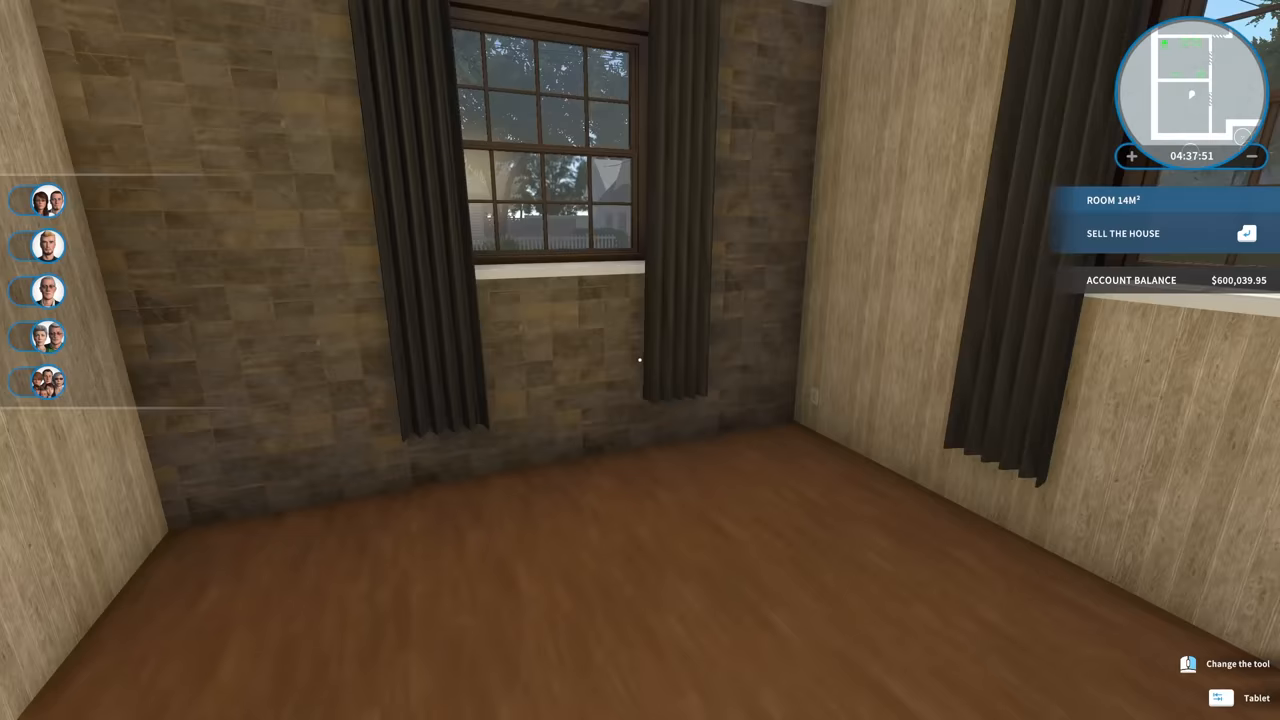
Scroll through Furniture > Beds down to the Bed HEBEN listing
click(1256, 696)
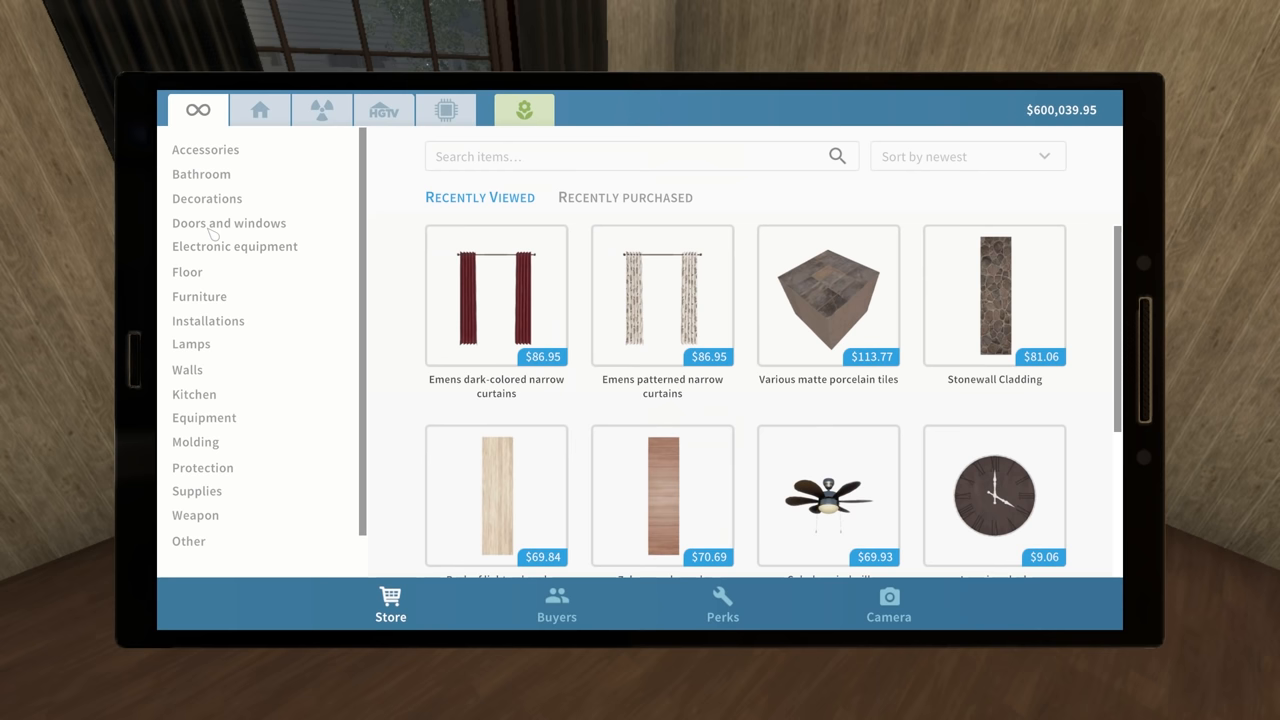
click(200, 296)
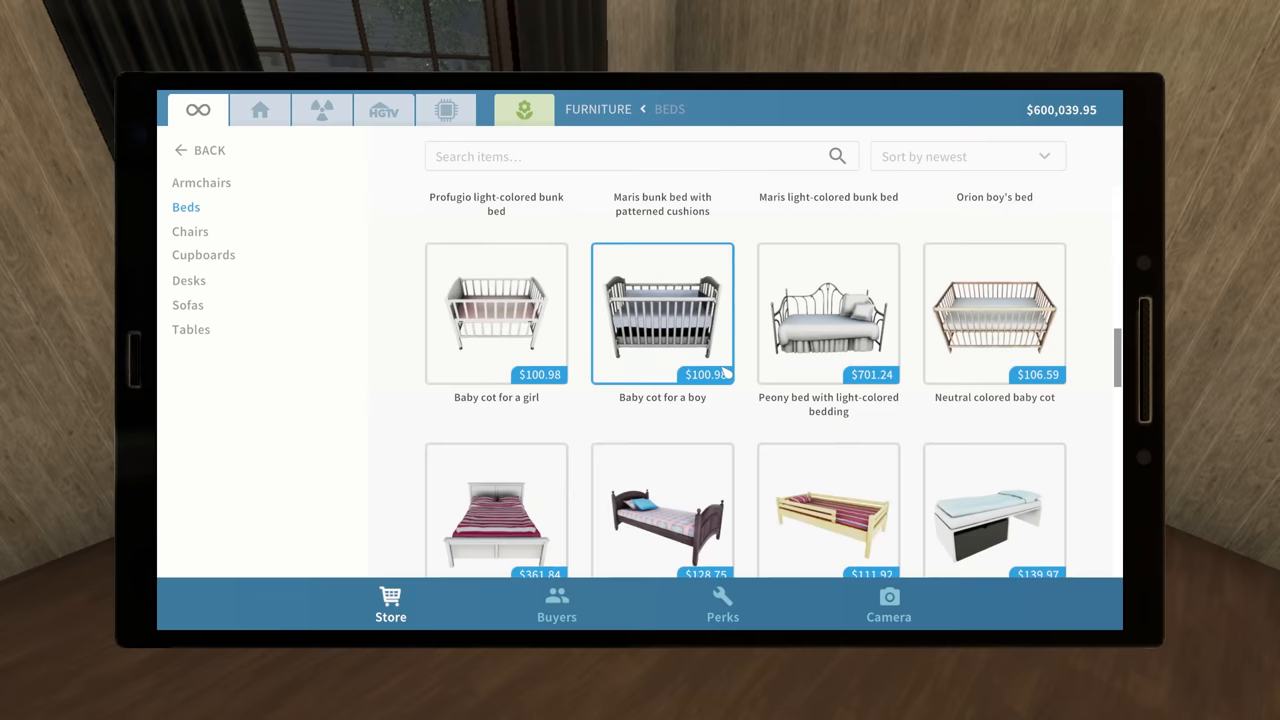
scroll(down, 3)
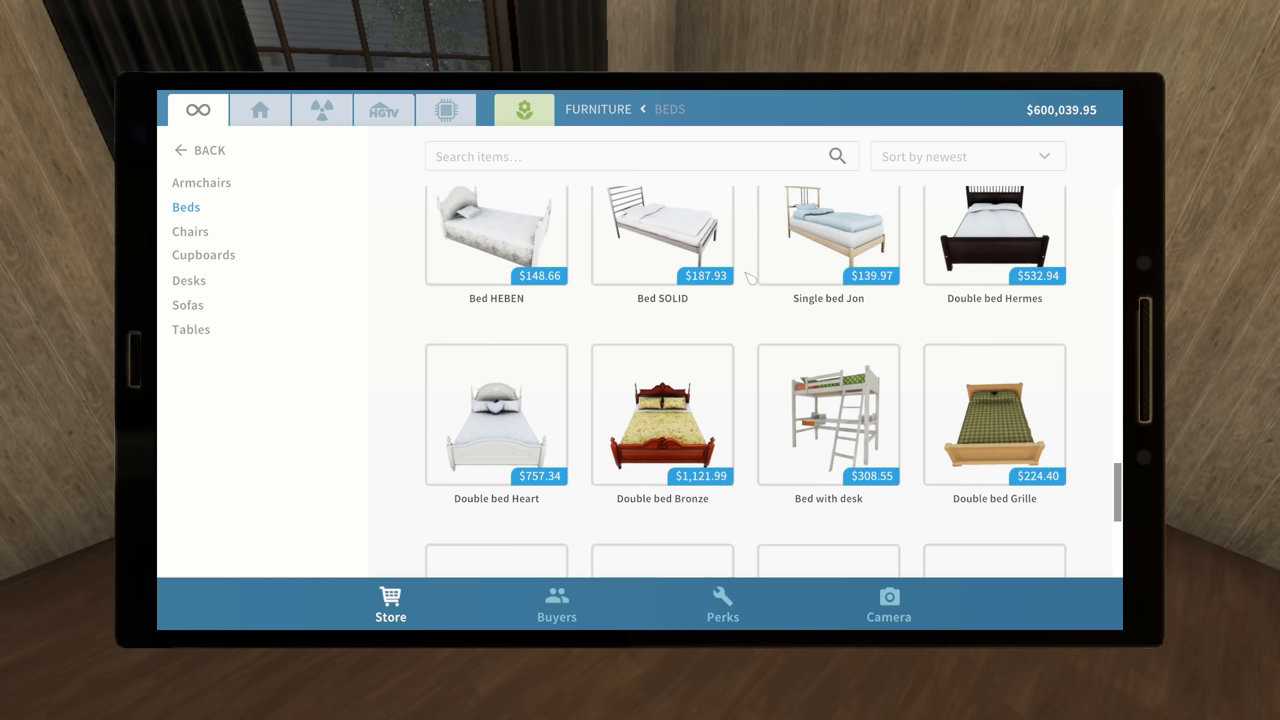
scroll(down, 3)
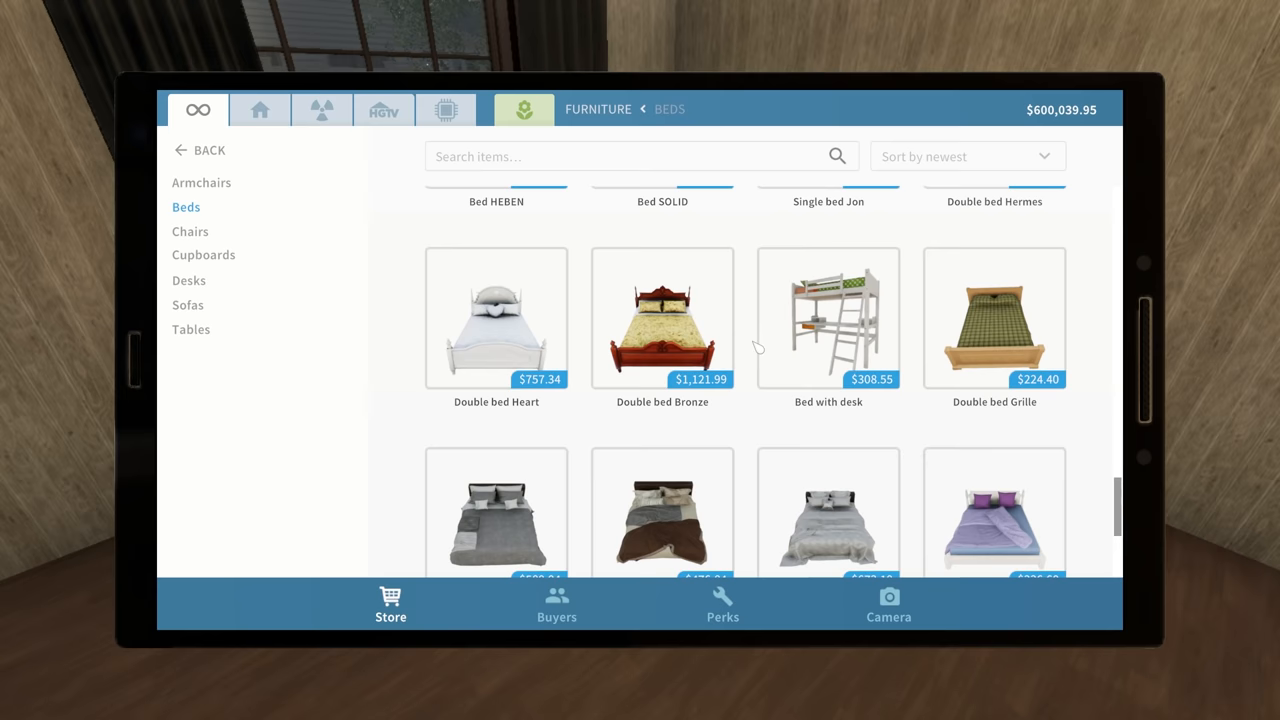
scroll(down, 3)
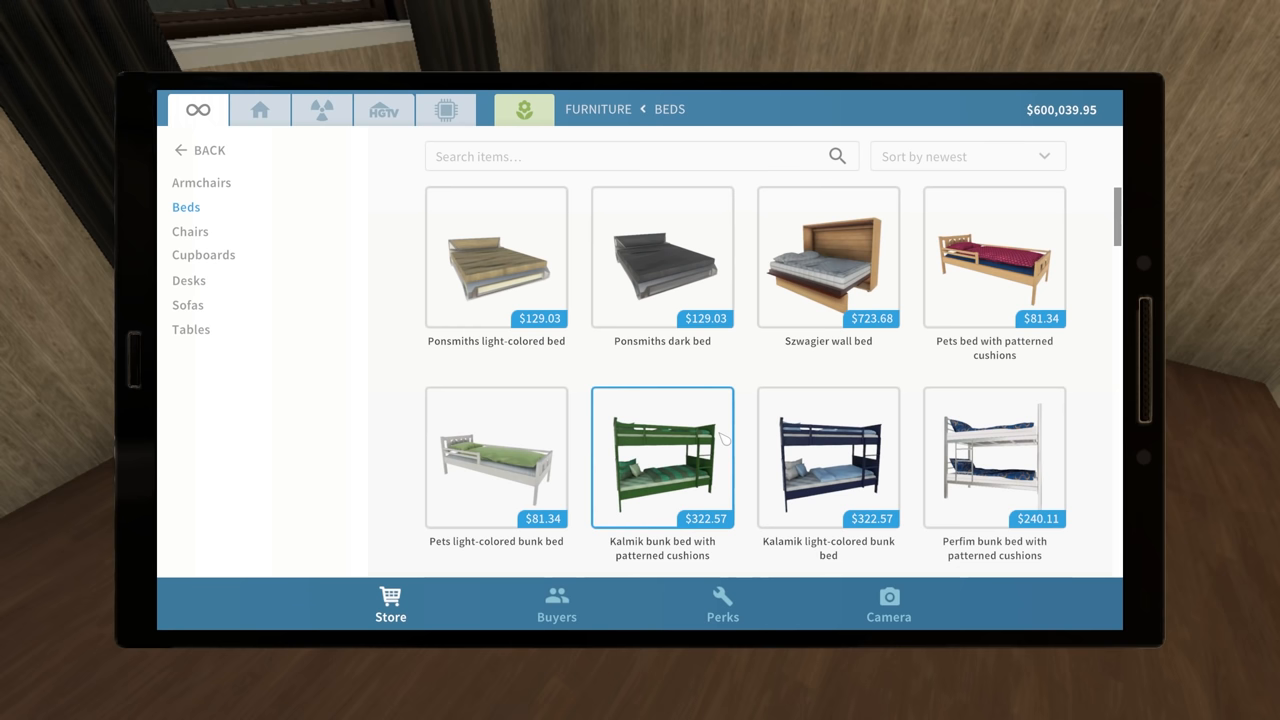
scroll(down, 3)
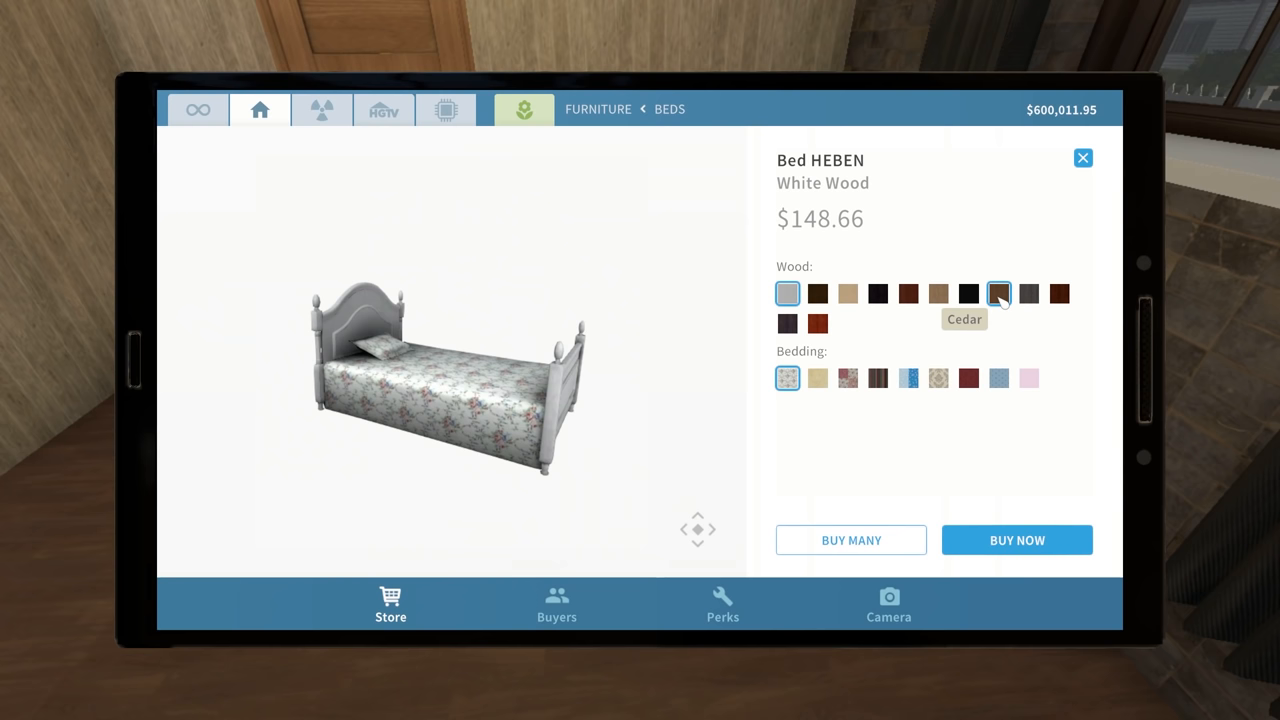
Give the Bed HEBEN Cedar wood, trying Banana Spots then Marybloom bedding
click(816, 378)
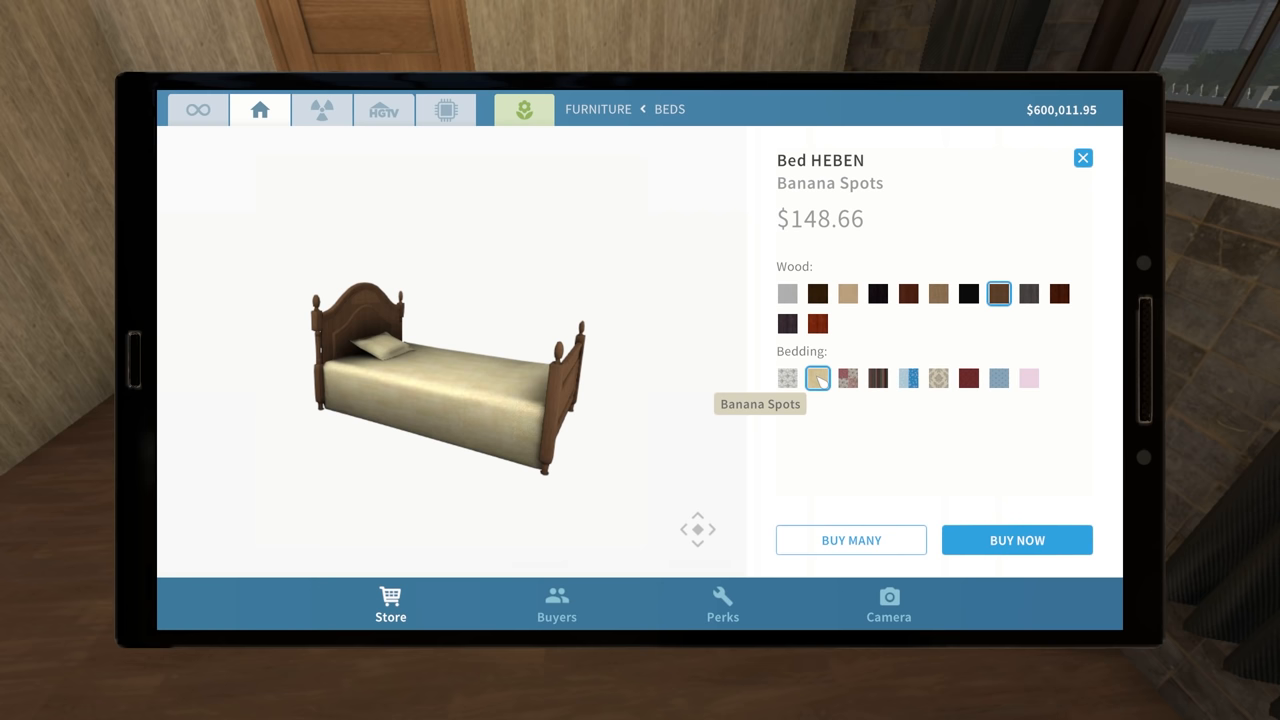
click(938, 378)
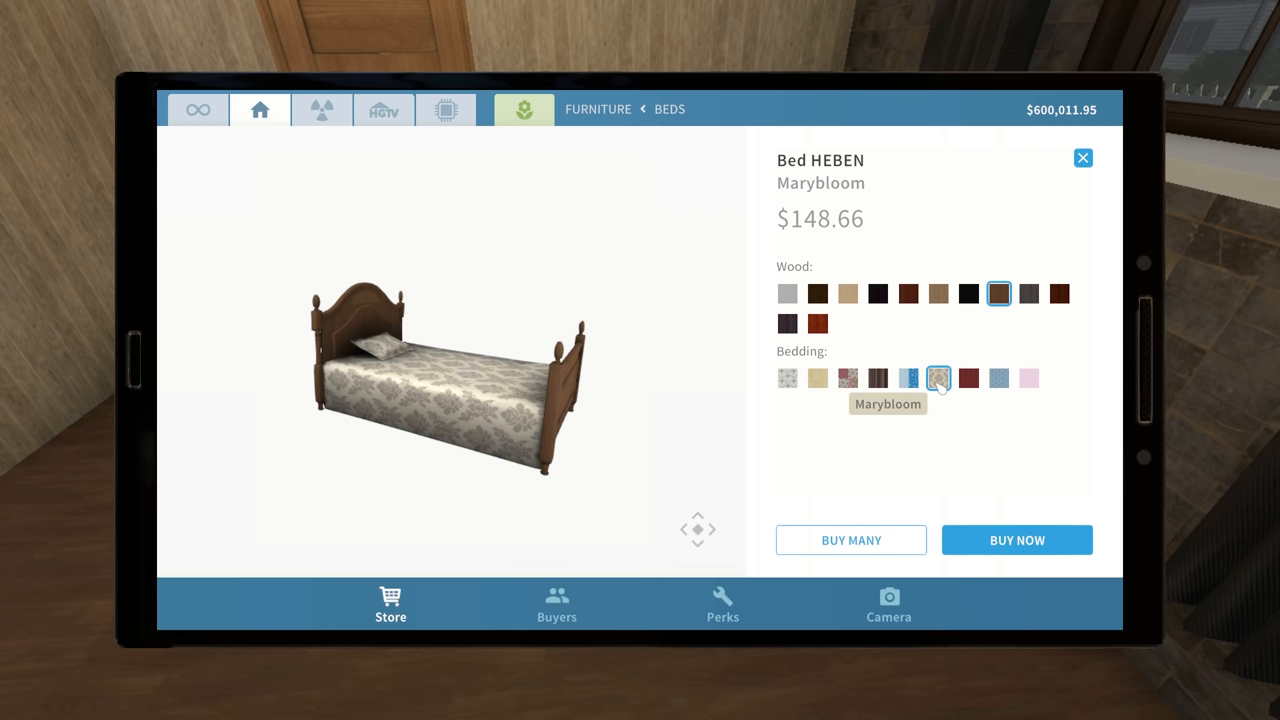
click(816, 378)
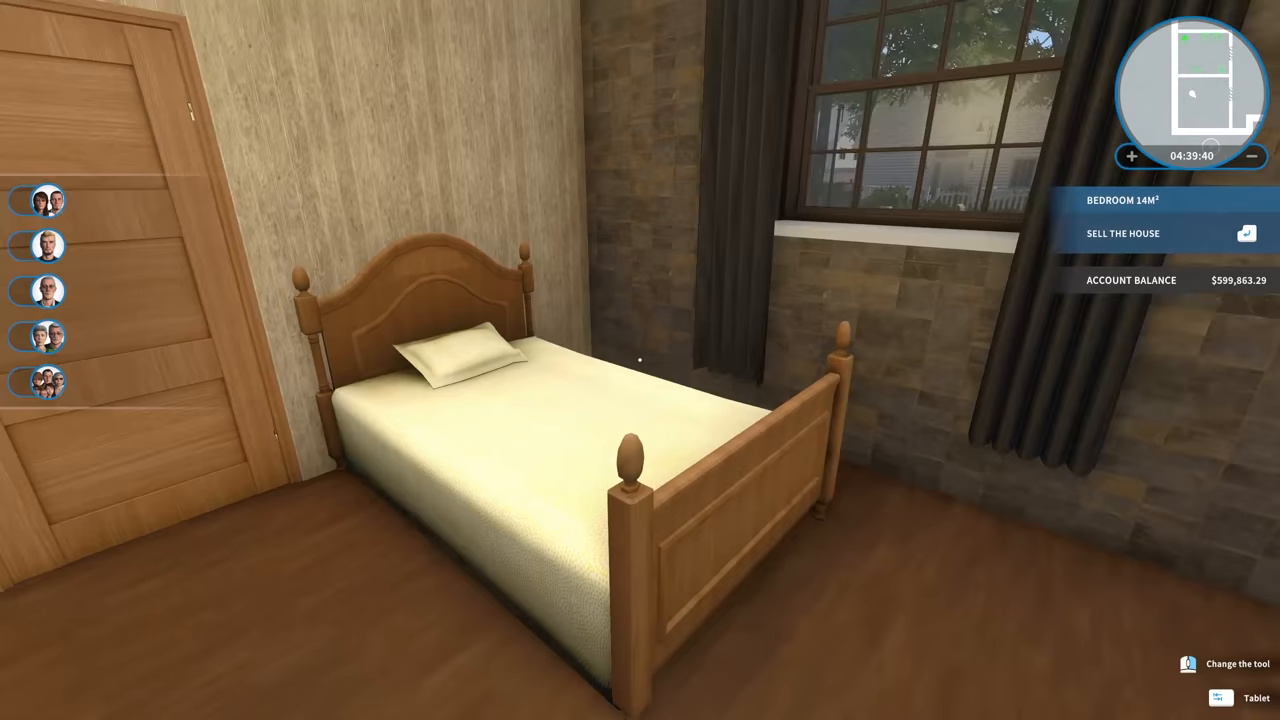
Place the bed and pick a bedside table from the store's 'bedside' search results
click(1256, 696)
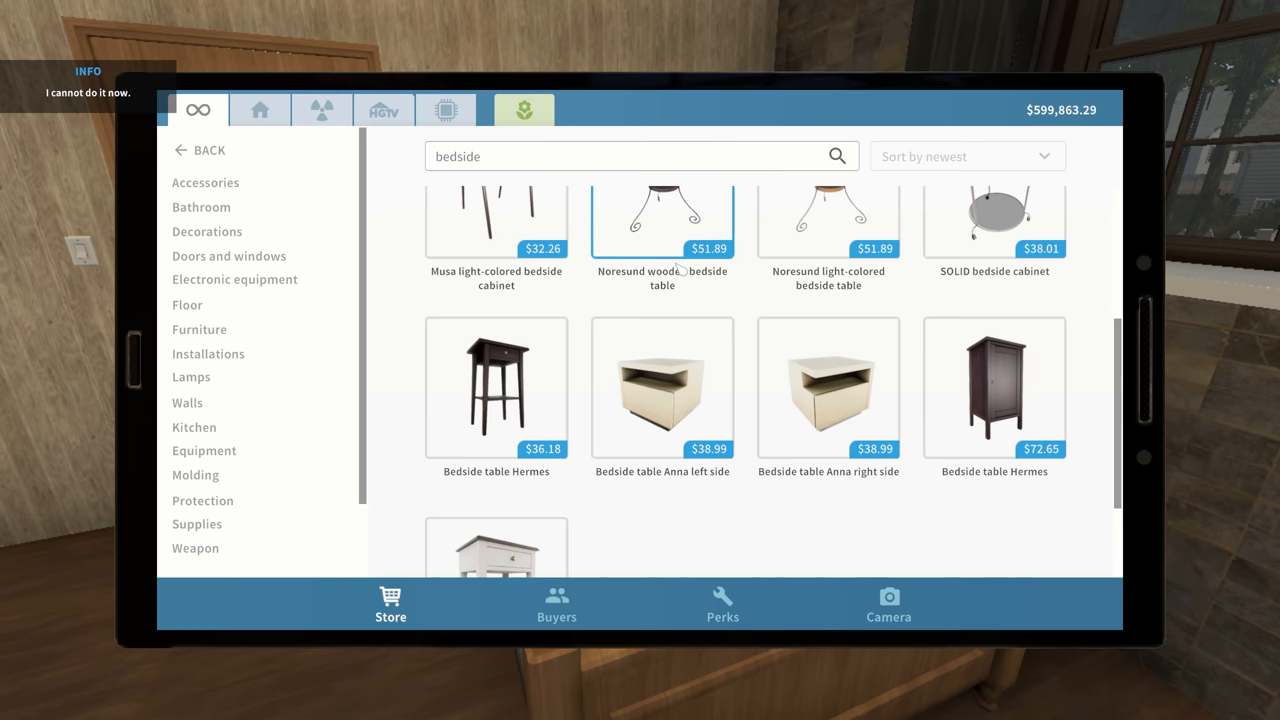
click(496, 388)
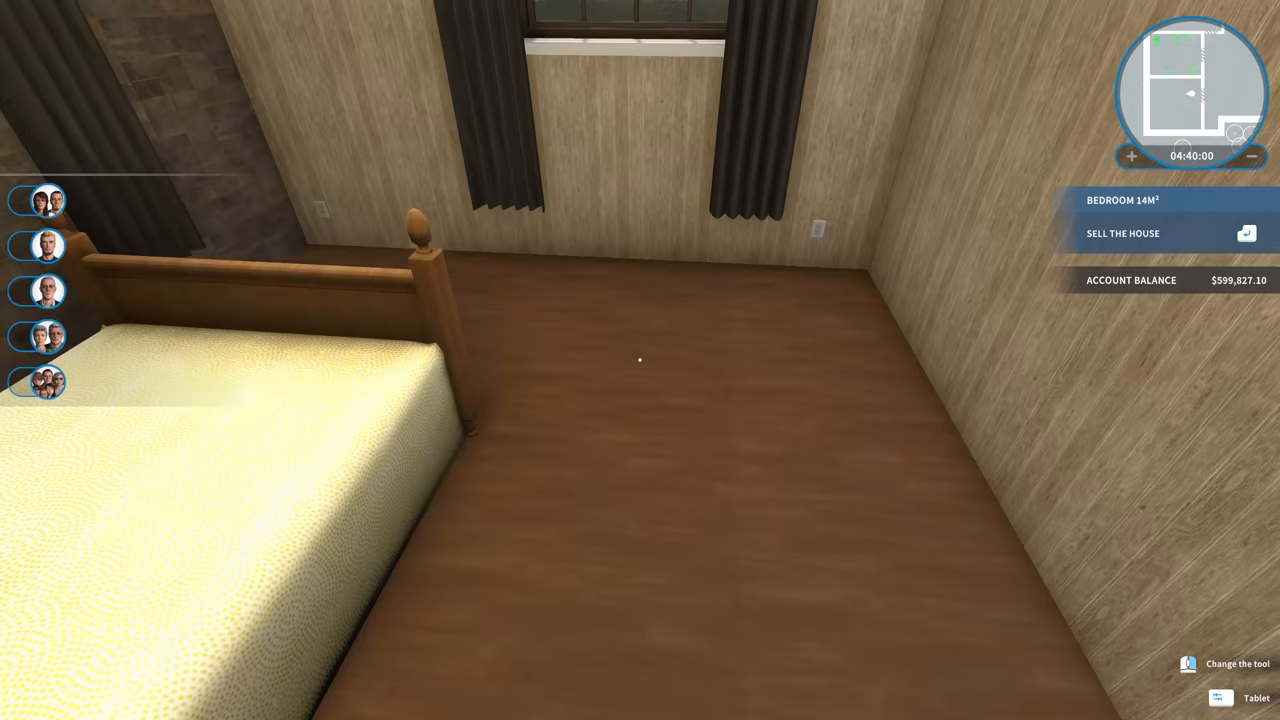
Place the chest of drawers under the window and the tall Bookcase Lim in the corner
click(1256, 696)
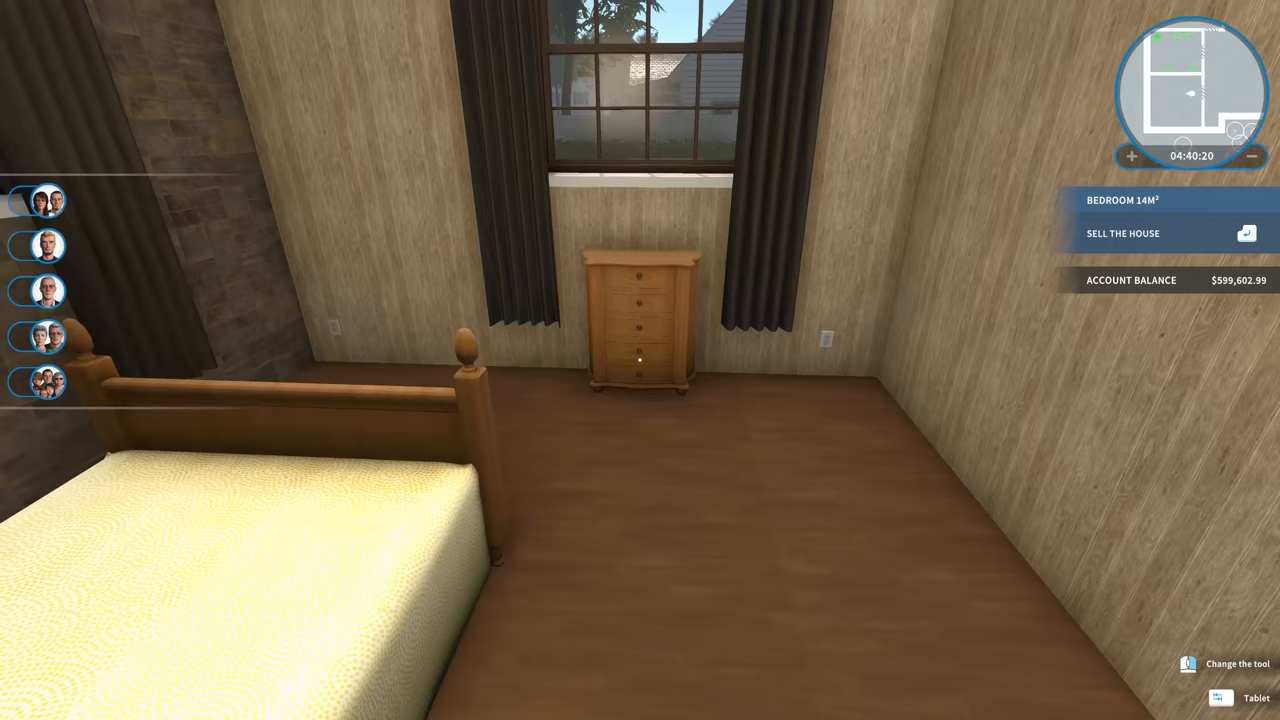
click(1256, 696)
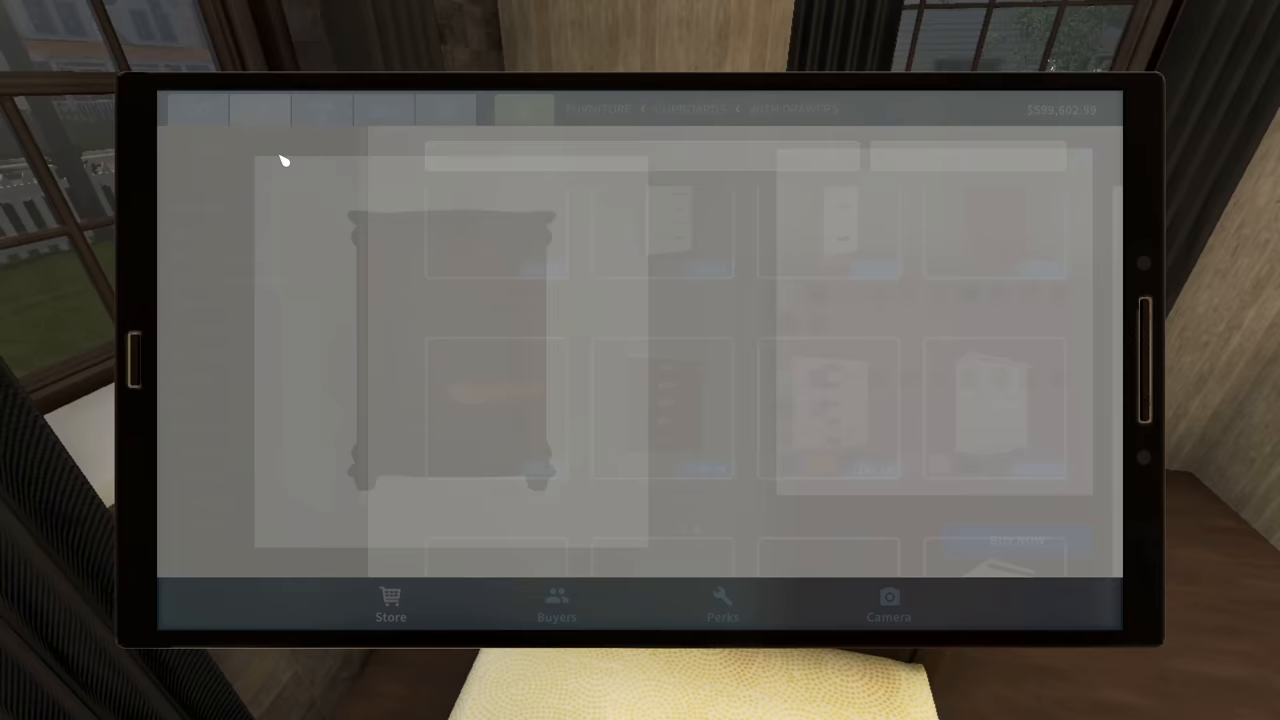
text(e)
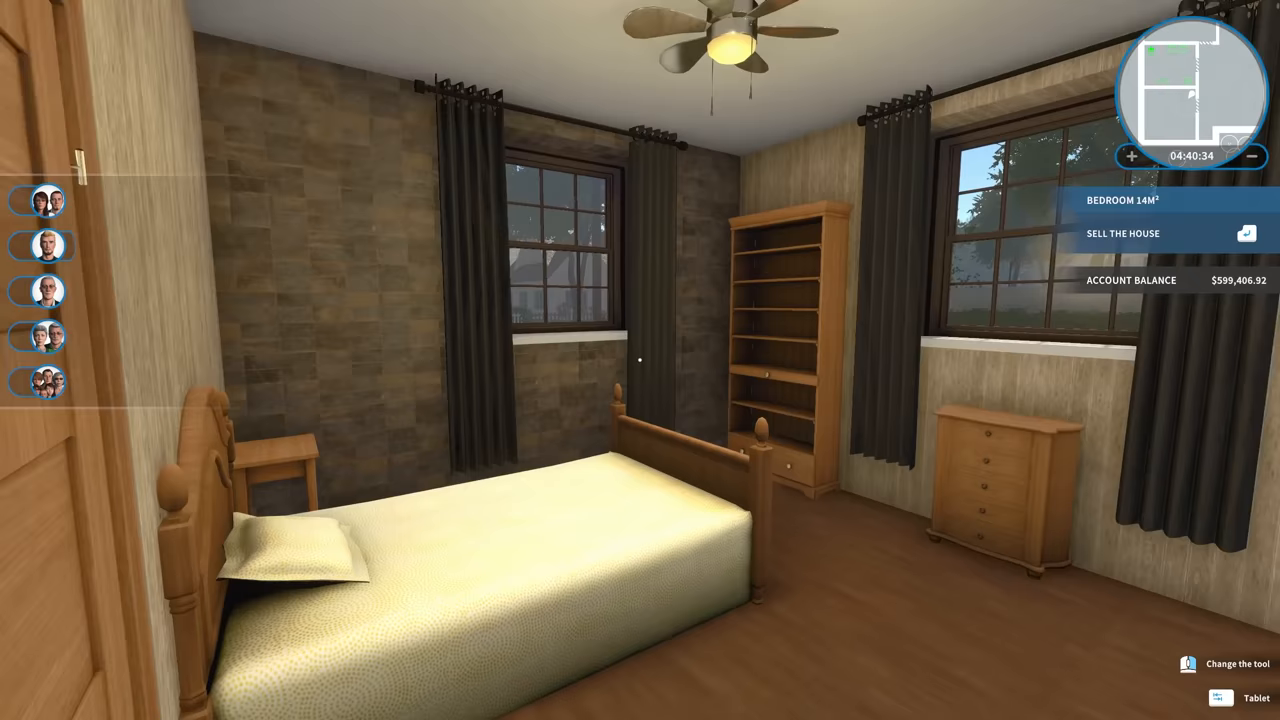
click(1256, 696)
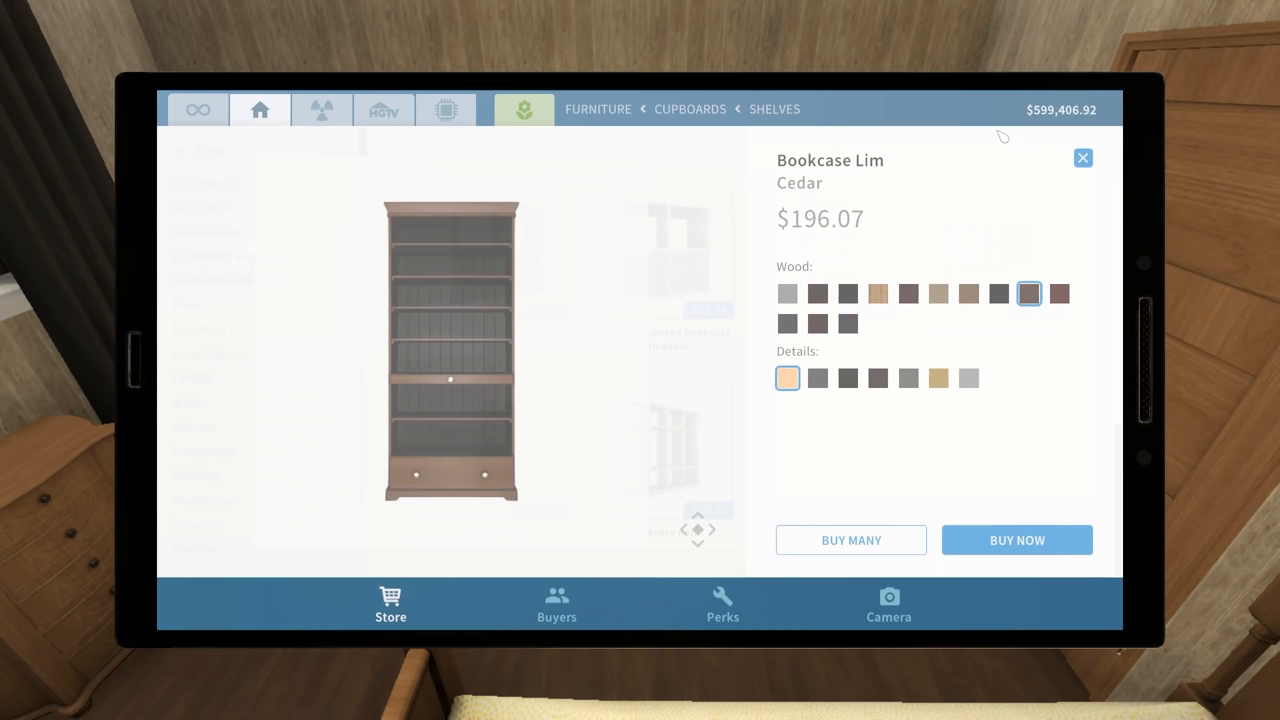
Buy the Hermes dresser from Furniture > Cupboards > With Drawers in the tablet store
click(1082, 156)
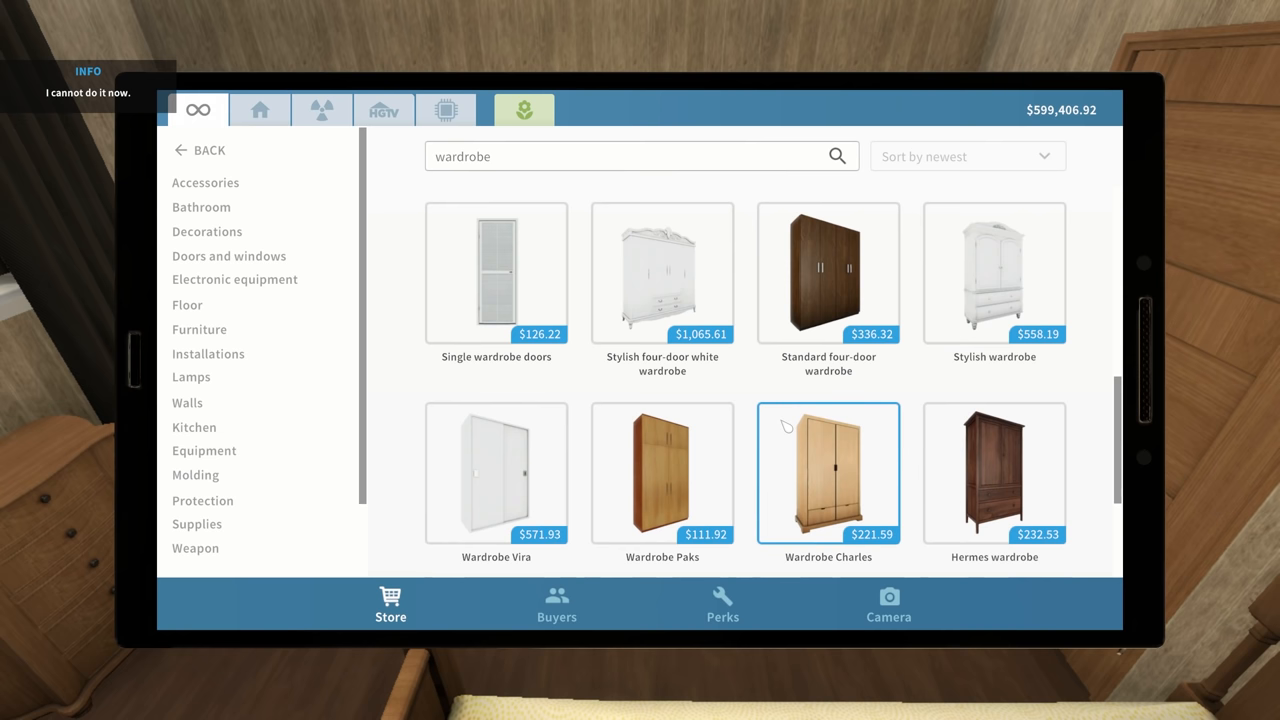
scroll(down, 3)
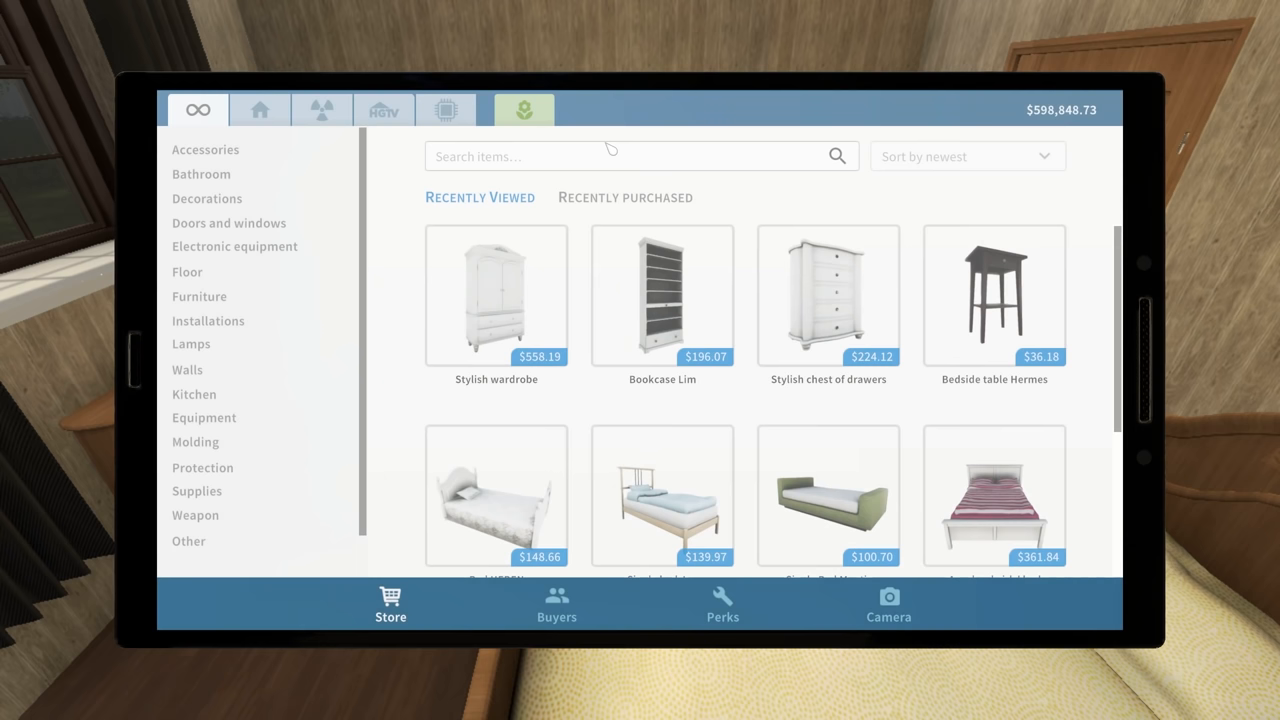
click(200, 296)
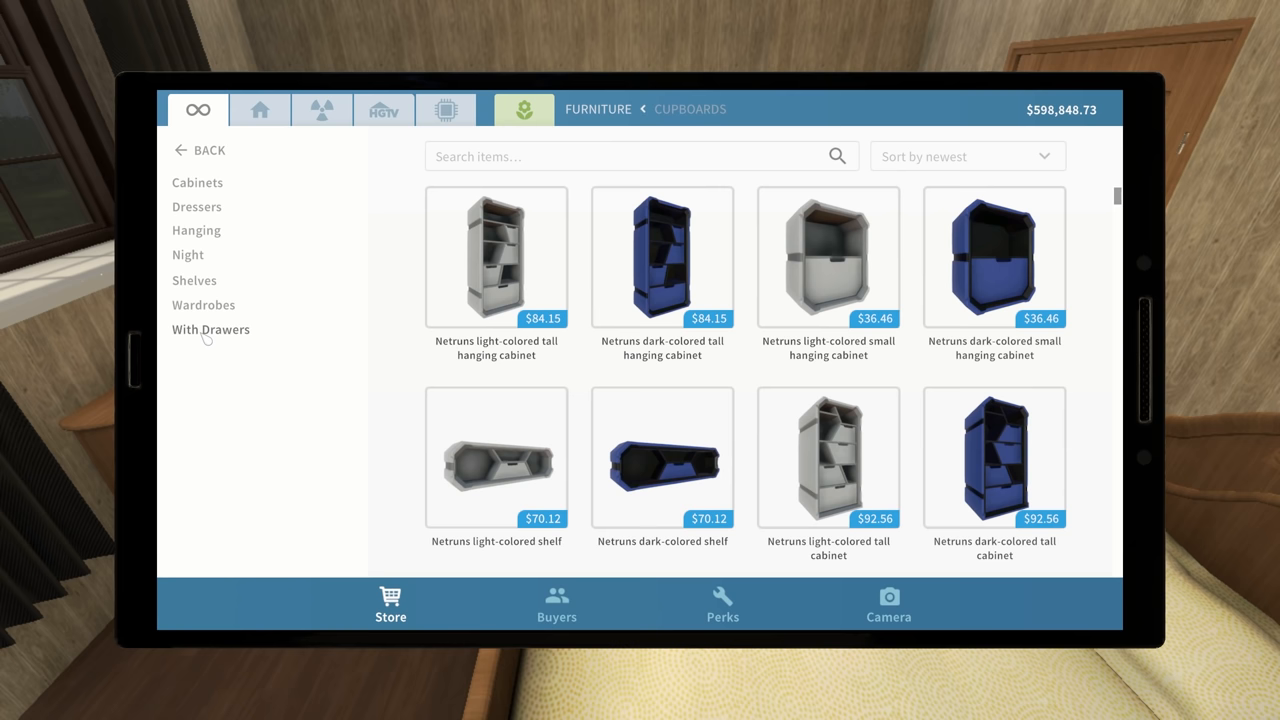
click(210, 328)
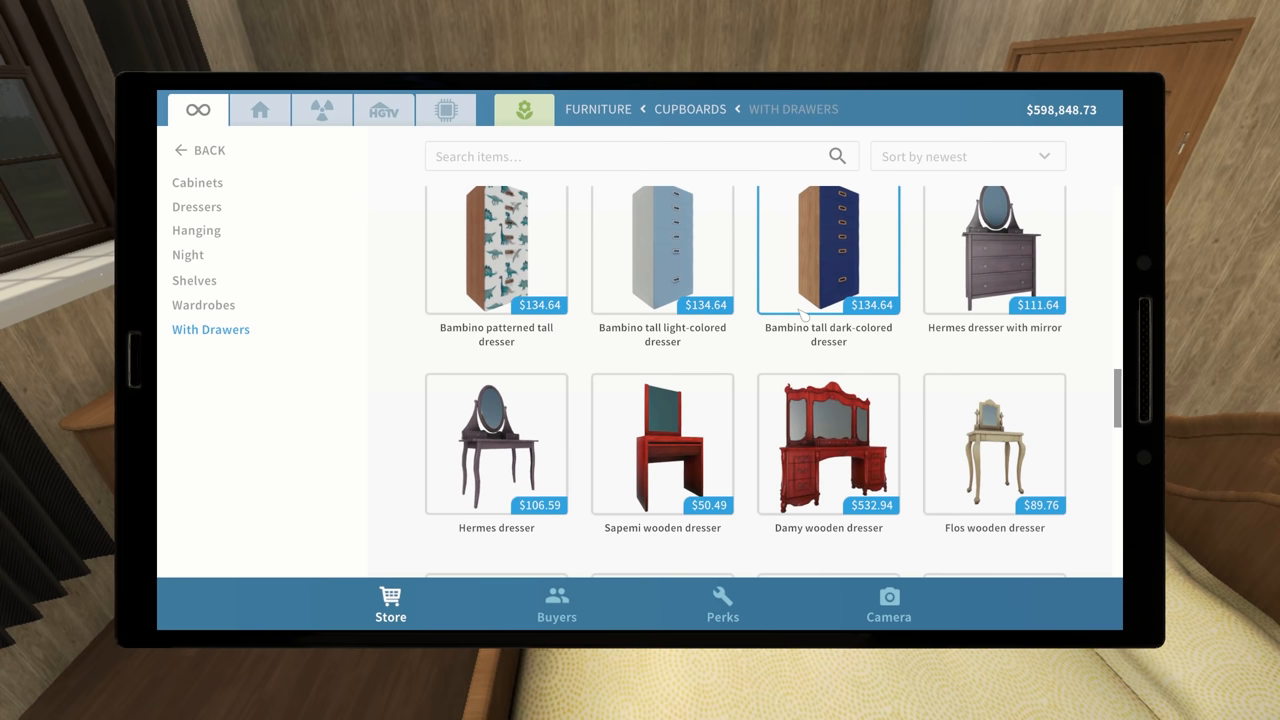
click(496, 444)
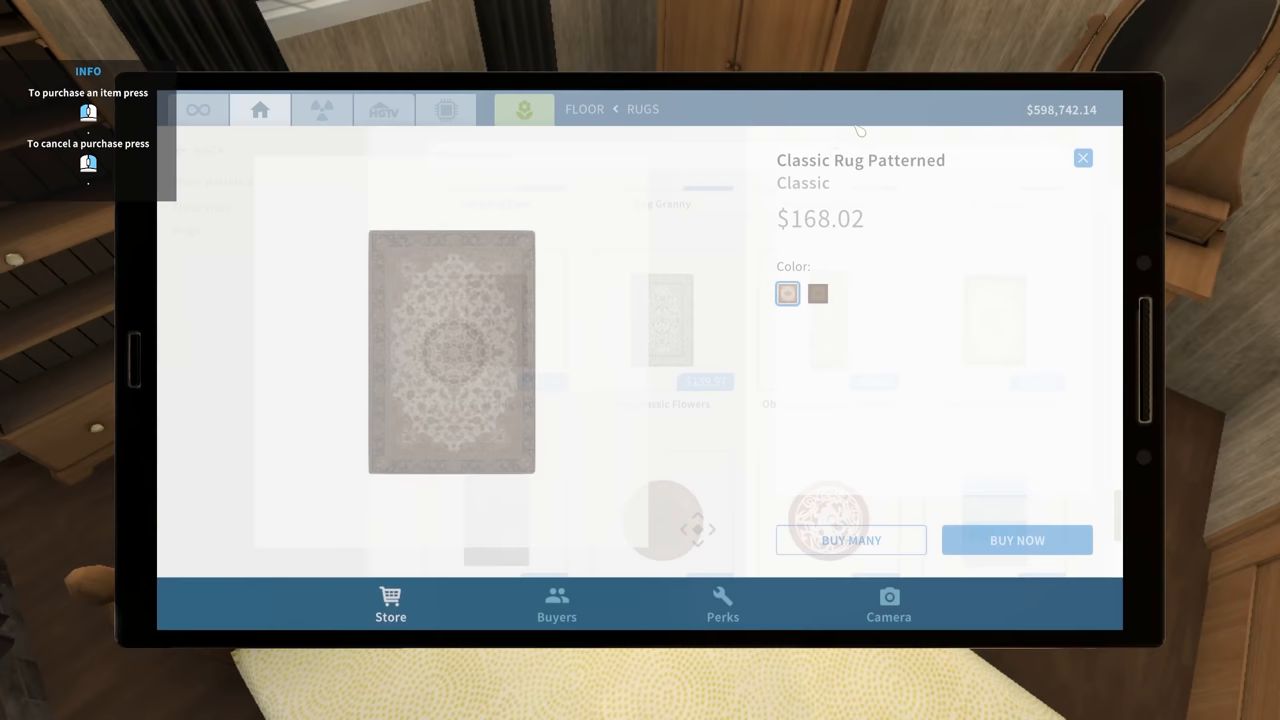
Browse the classic rugs under Floor > Rugs, then put the tablet away
click(1082, 158)
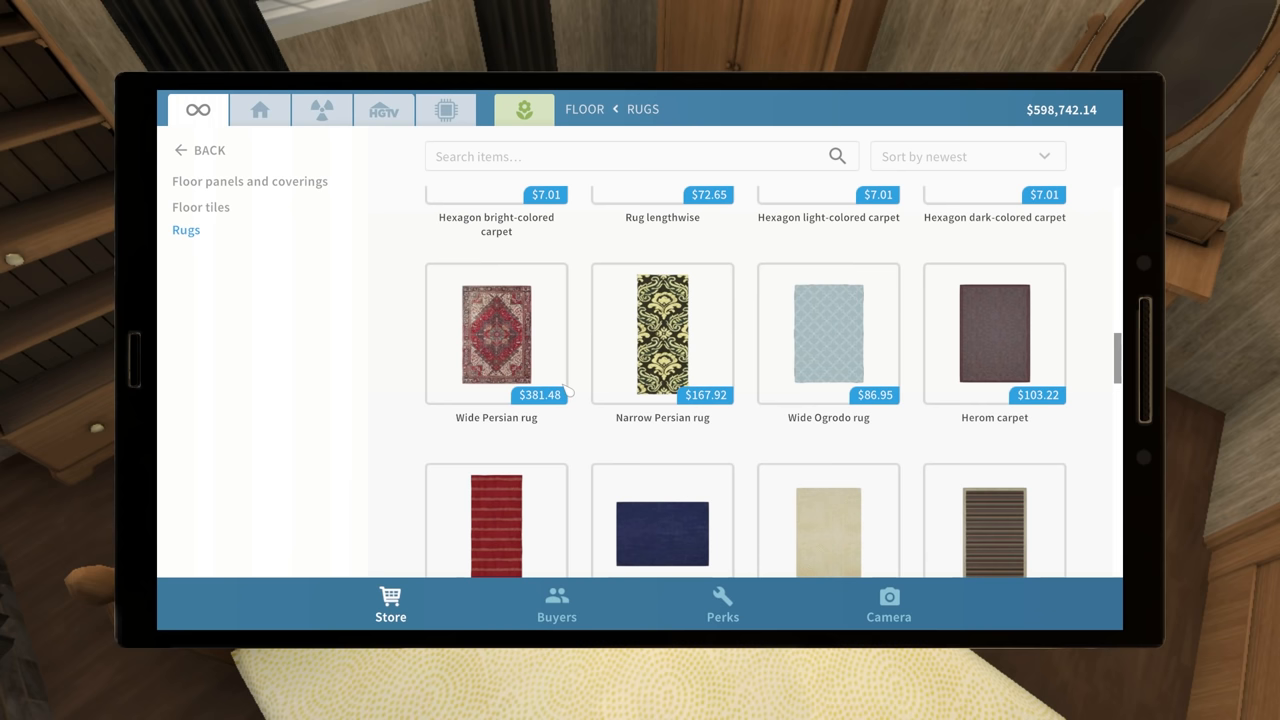
click(496, 336)
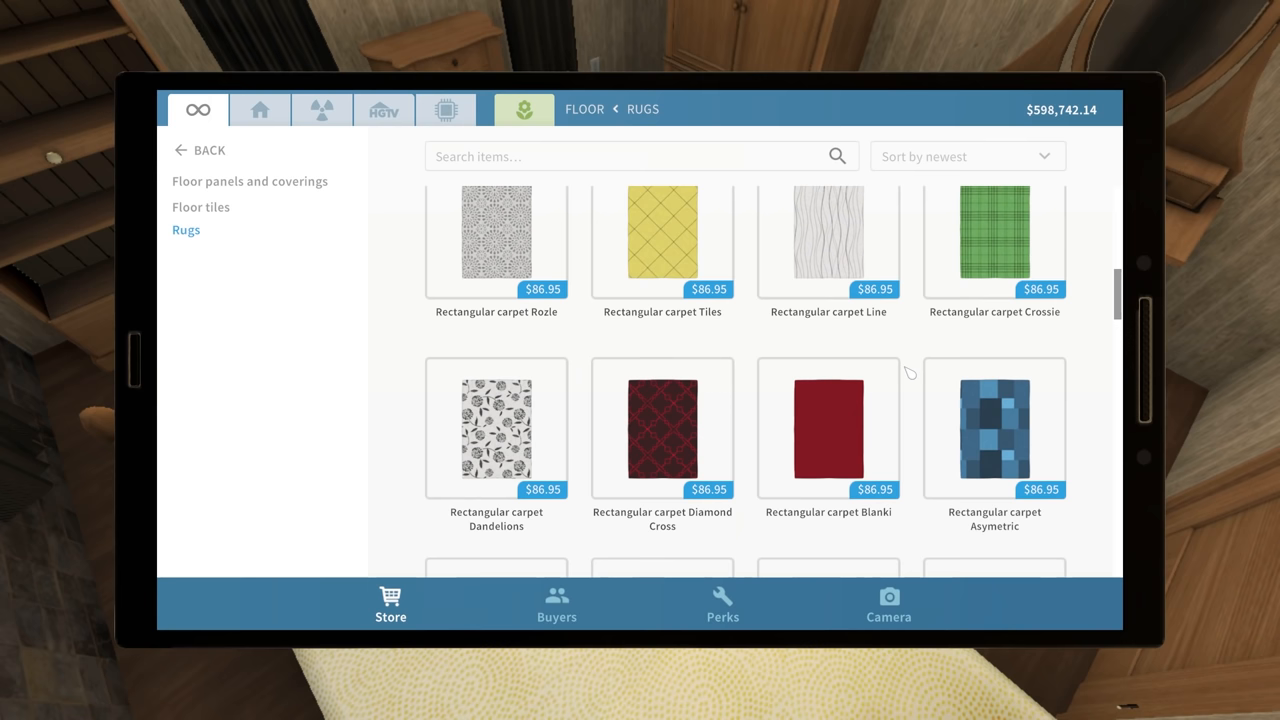
scroll(down, 3)
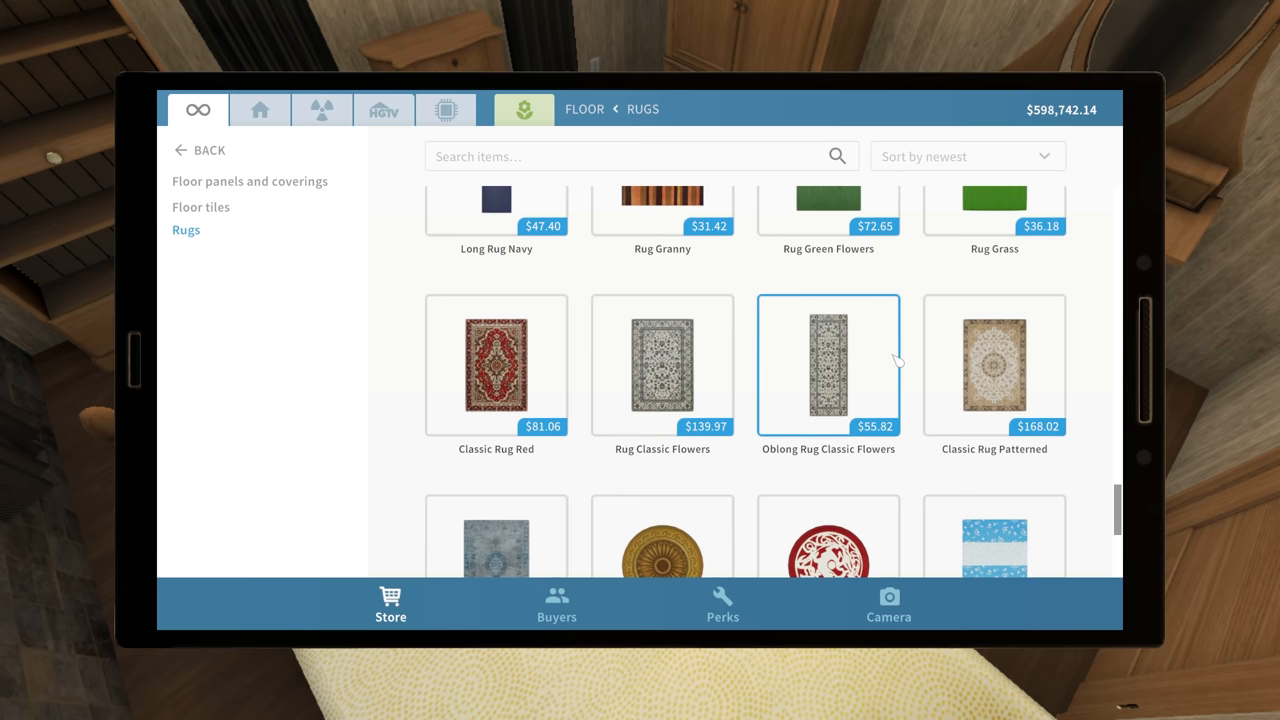
scroll(down, 3)
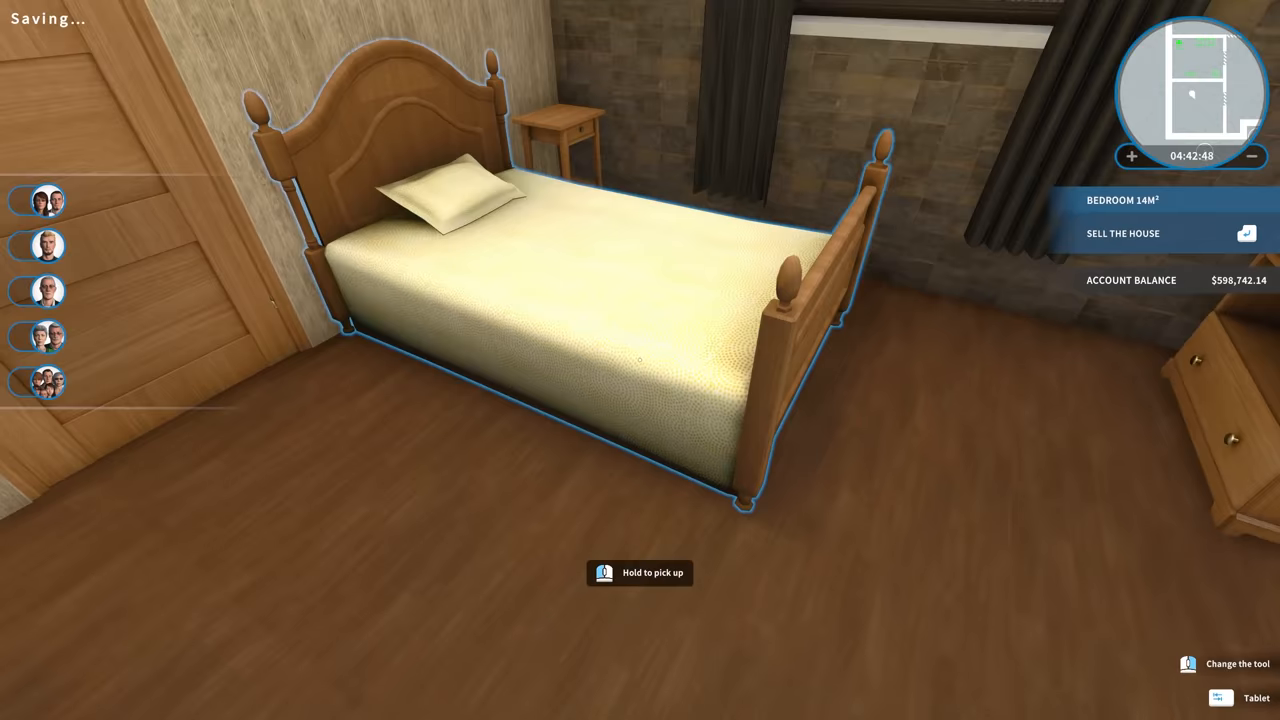
click(1256, 698)
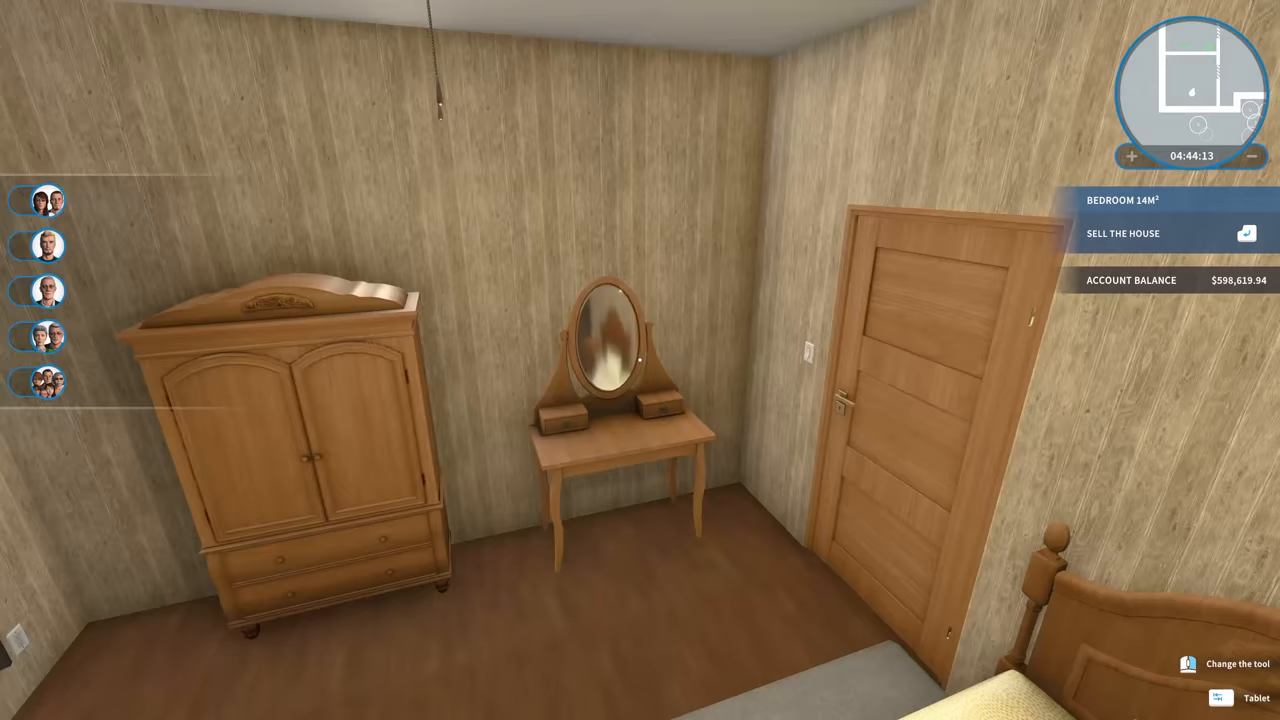
Scroll through Decorations > Pictures and paintings for a framed bedroom picture
click(1256, 698)
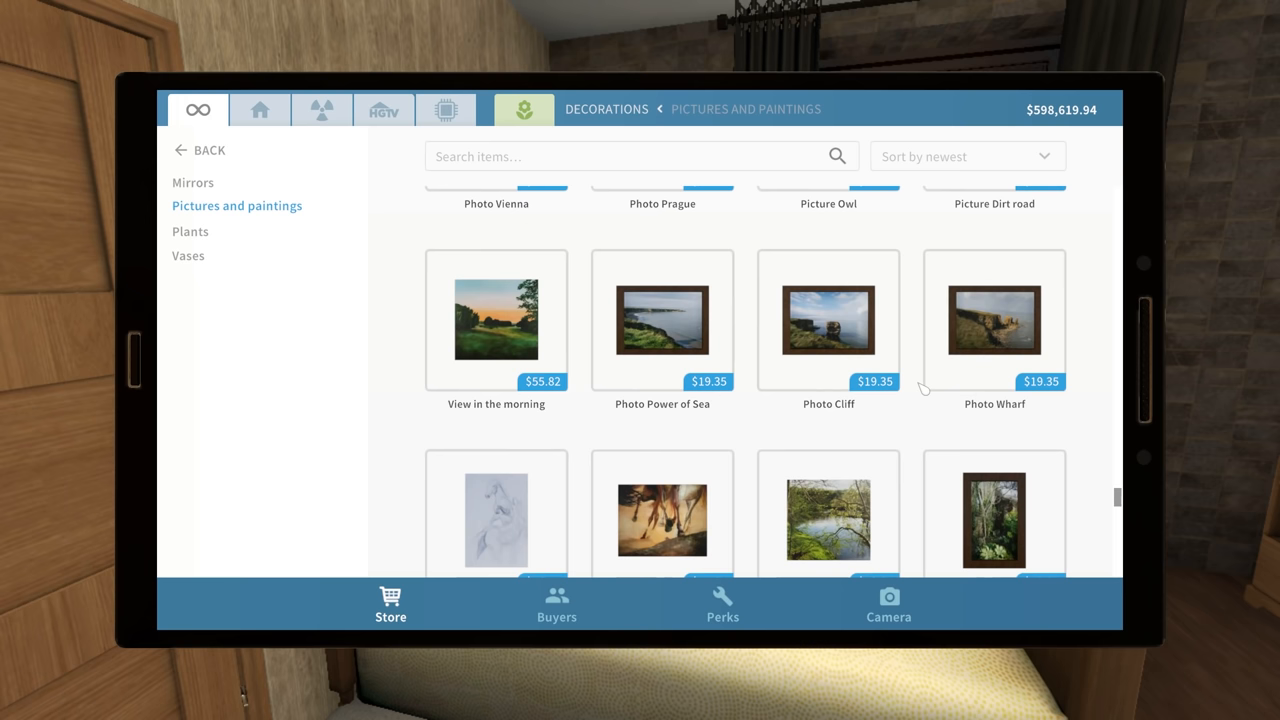
scroll(down, 3)
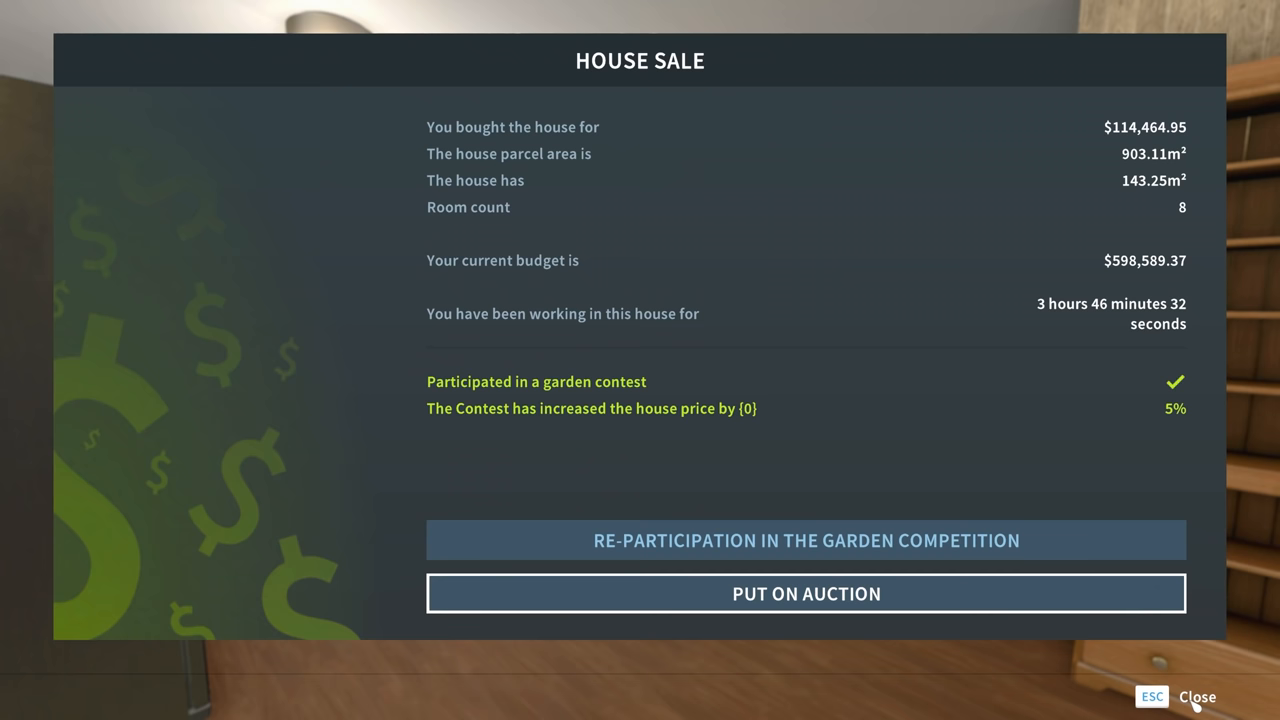
Put the house on auction, with the Smoth Family winning at $175,610.91
click(806, 592)
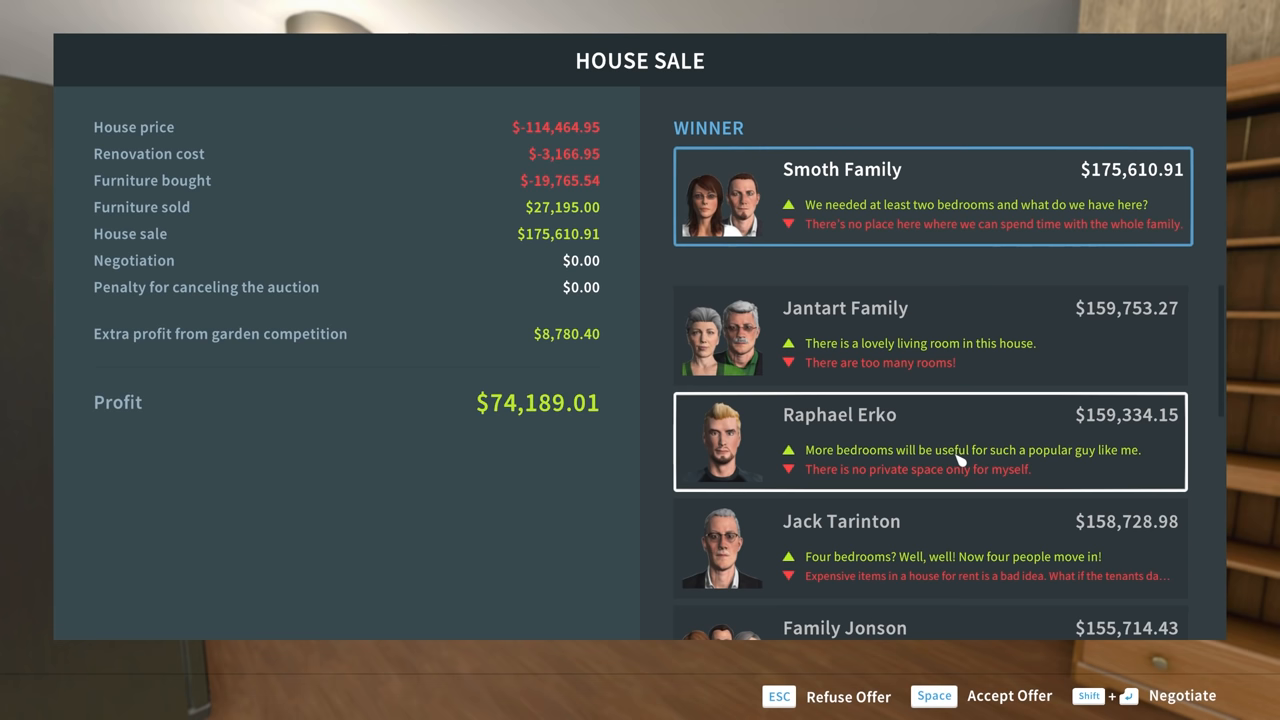
key(space)
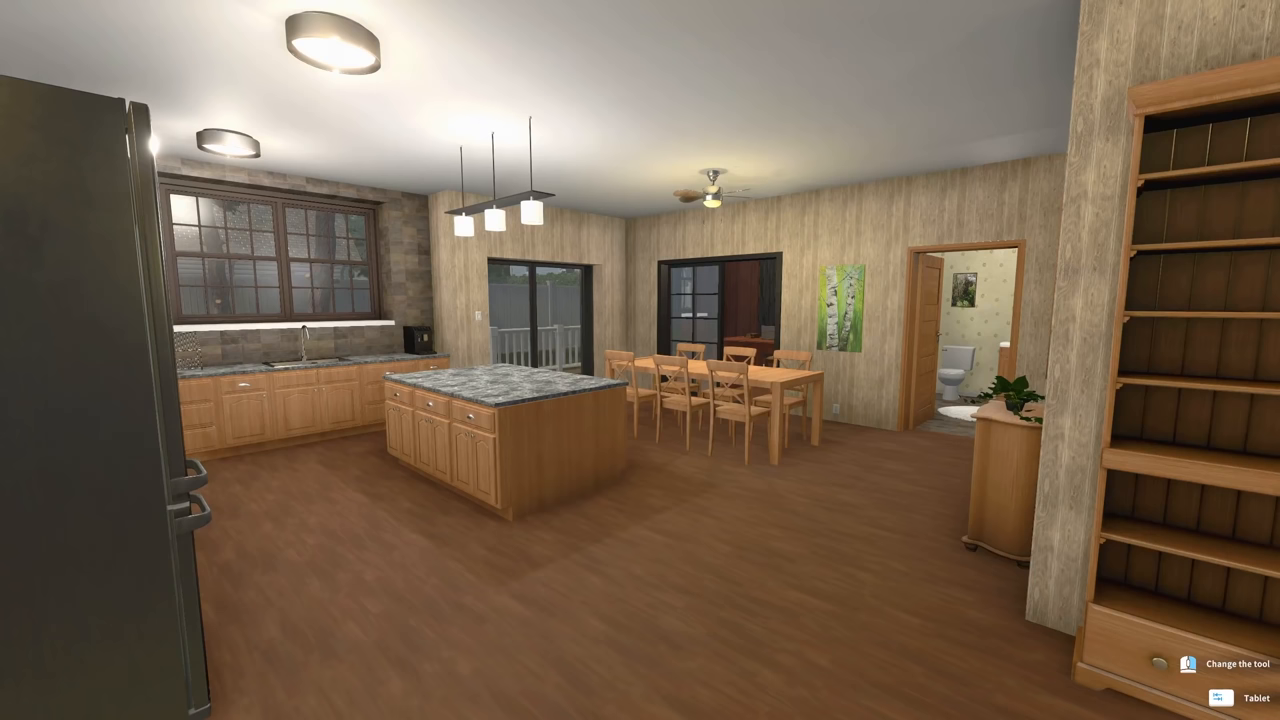